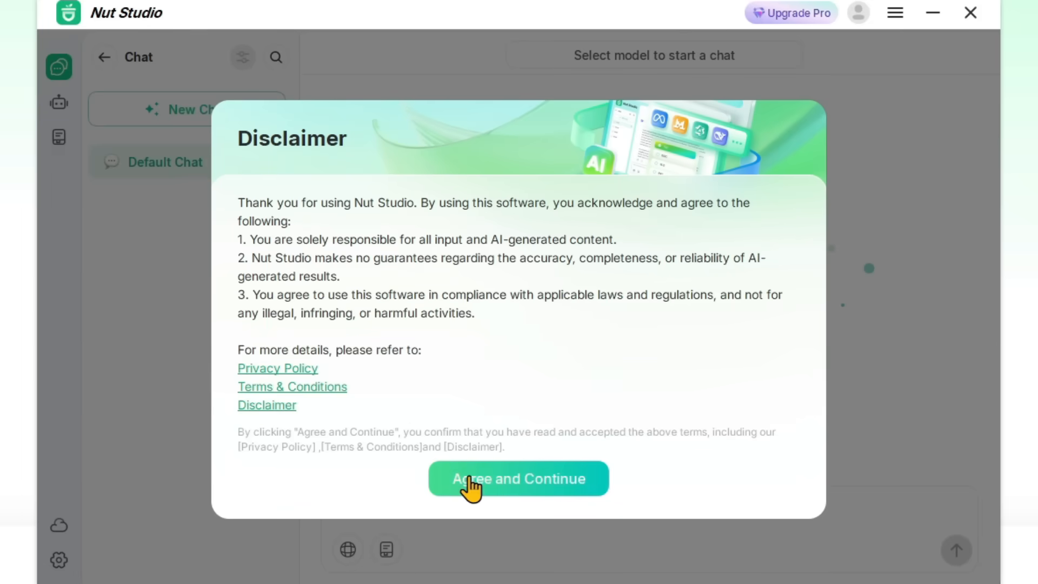
Agree to the terms, dismiss the welcome tip, and choose Local Model
left_click(518, 478)
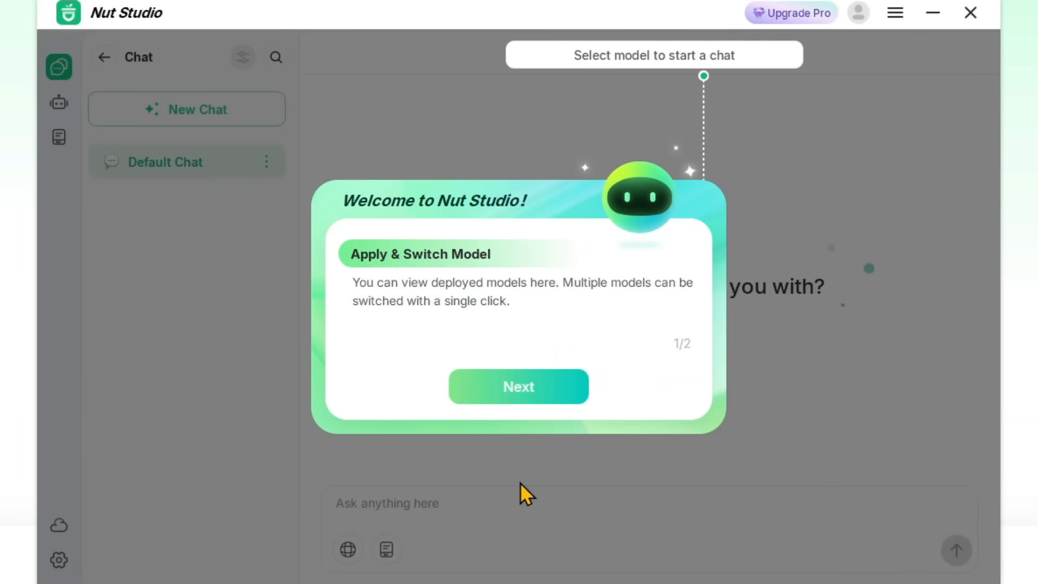
left_click(517, 387)
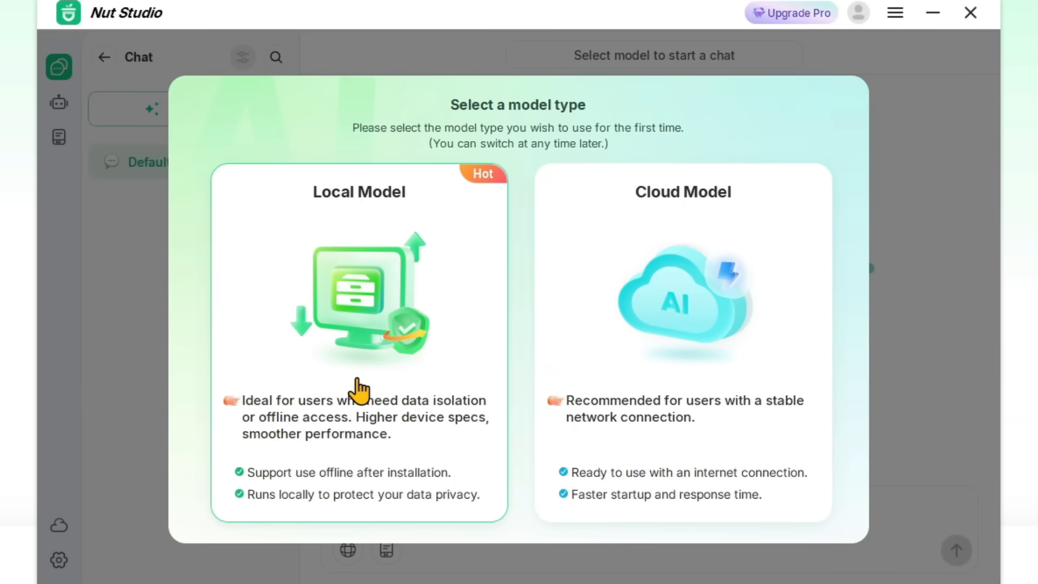
left_click(359, 298)
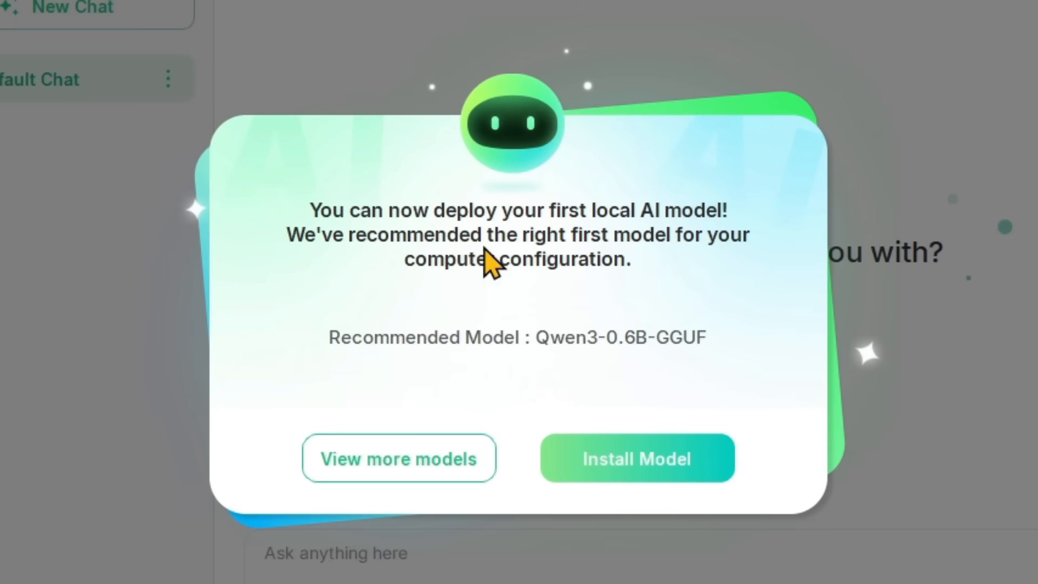
mouse_move(705, 258)
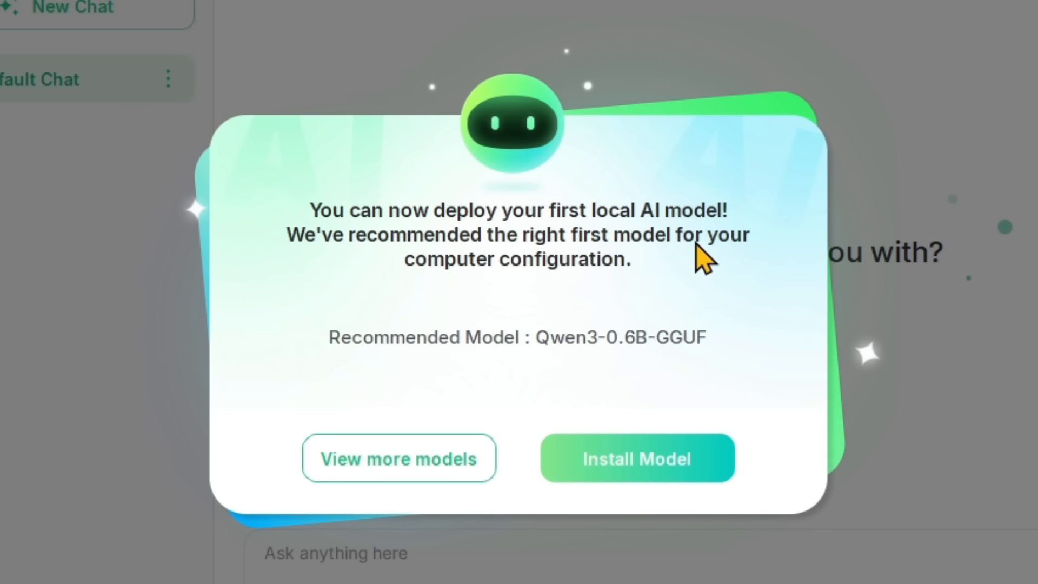
mouse_move(623, 294)
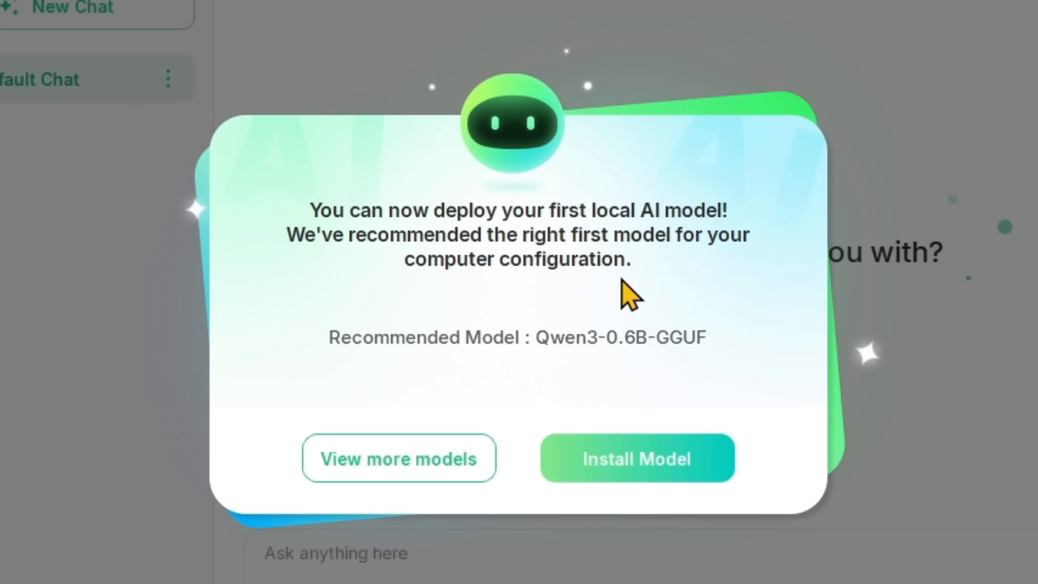
mouse_move(642, 361)
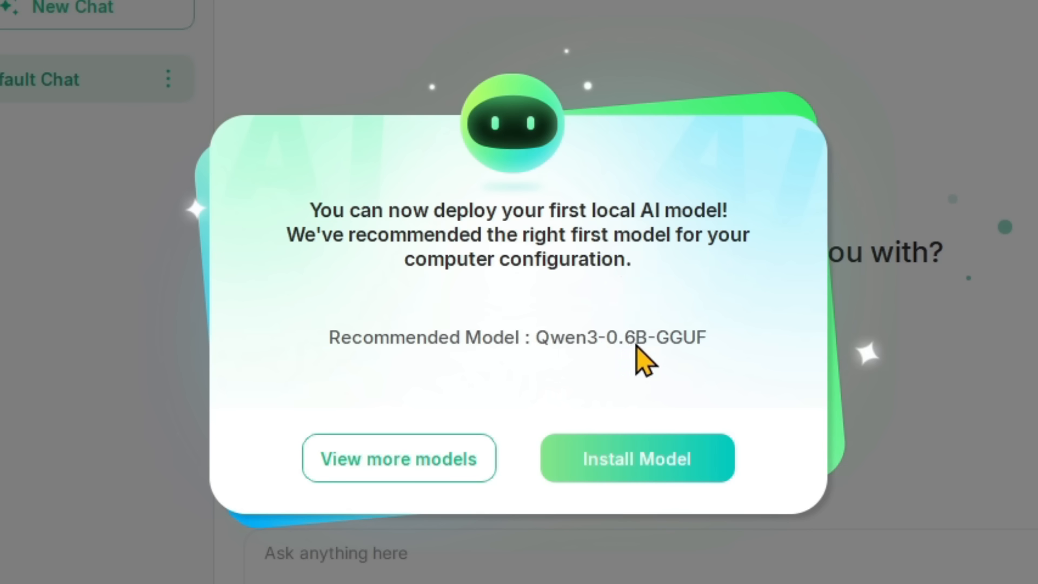
mouse_move(539, 284)
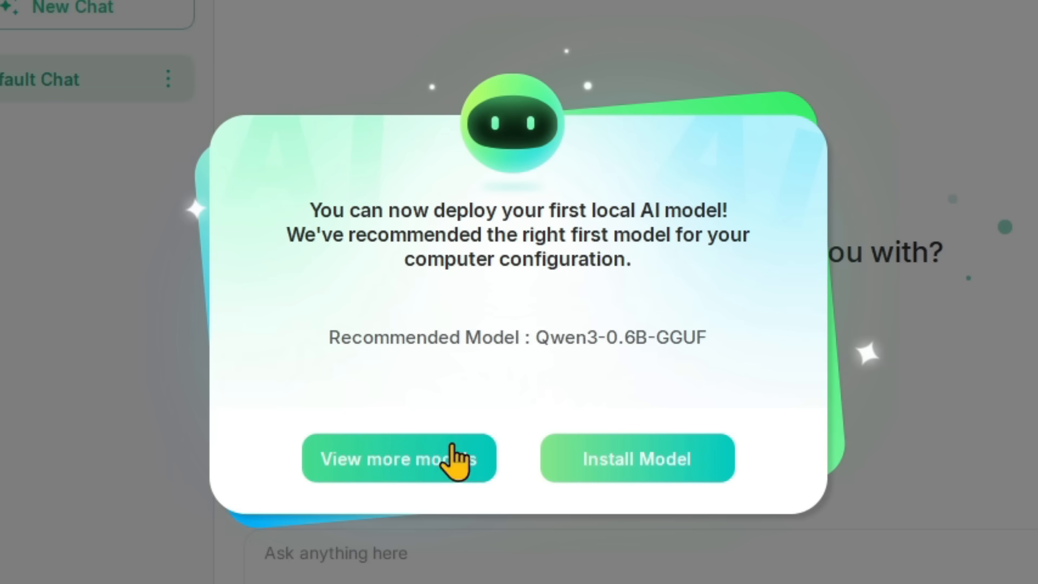
Show all installable models and browse down to larger ones like Gemma3, Llama2 and Mistral
left_click(399, 458)
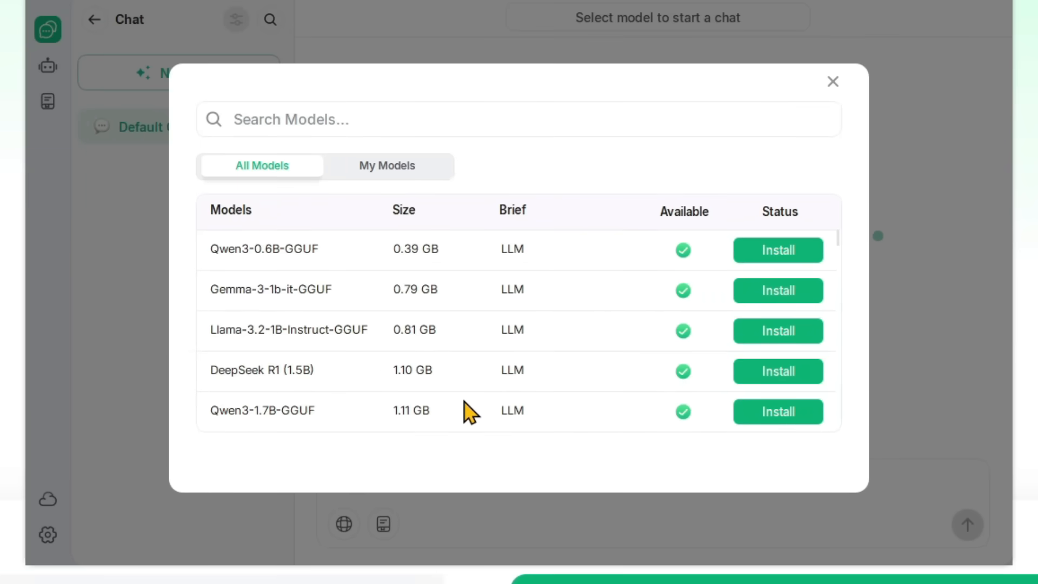
scroll("down", 3)
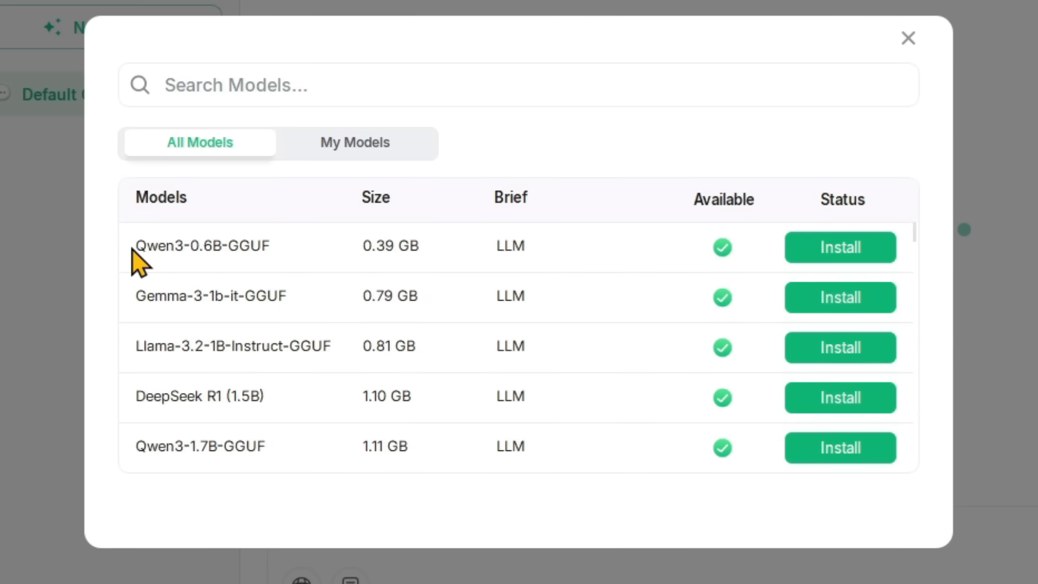
mouse_move(222, 281)
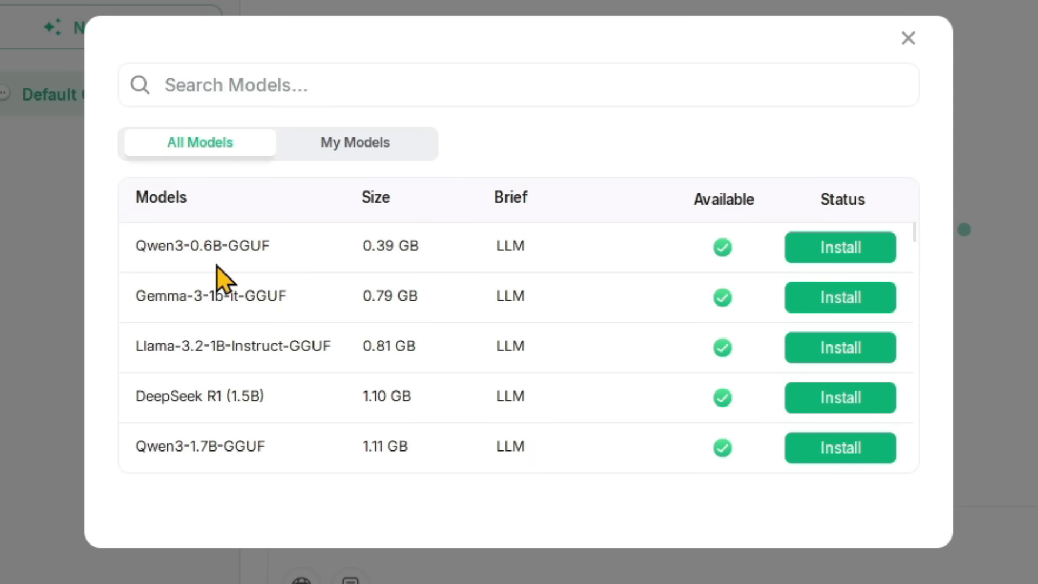
mouse_move(139, 386)
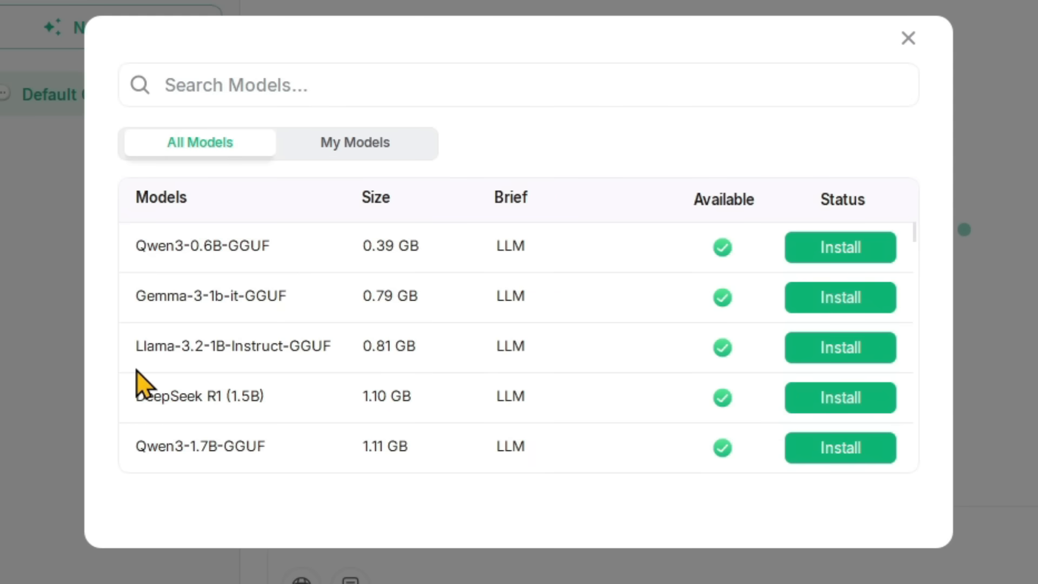
mouse_move(196, 365)
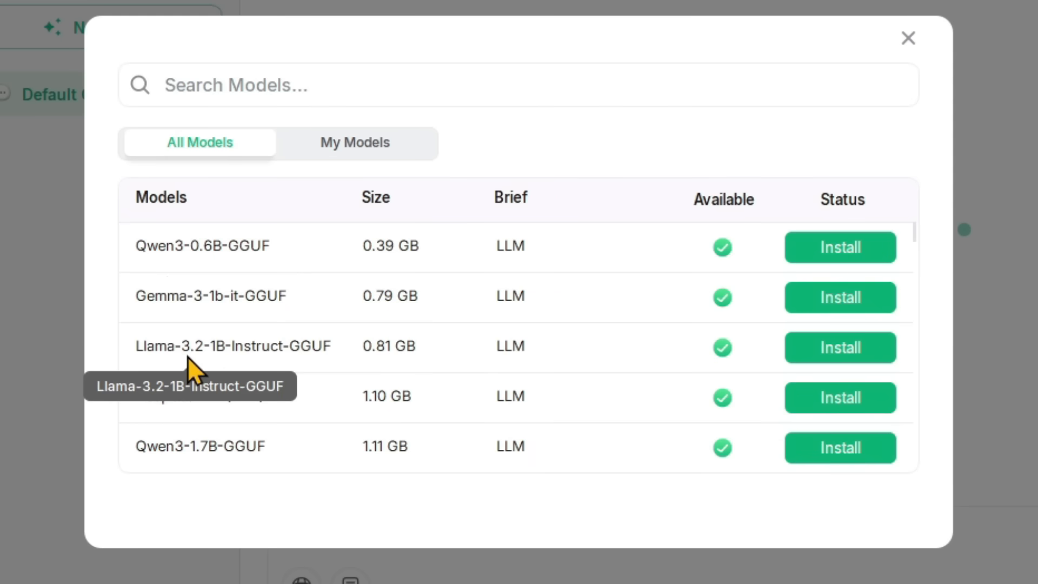
mouse_move(384, 444)
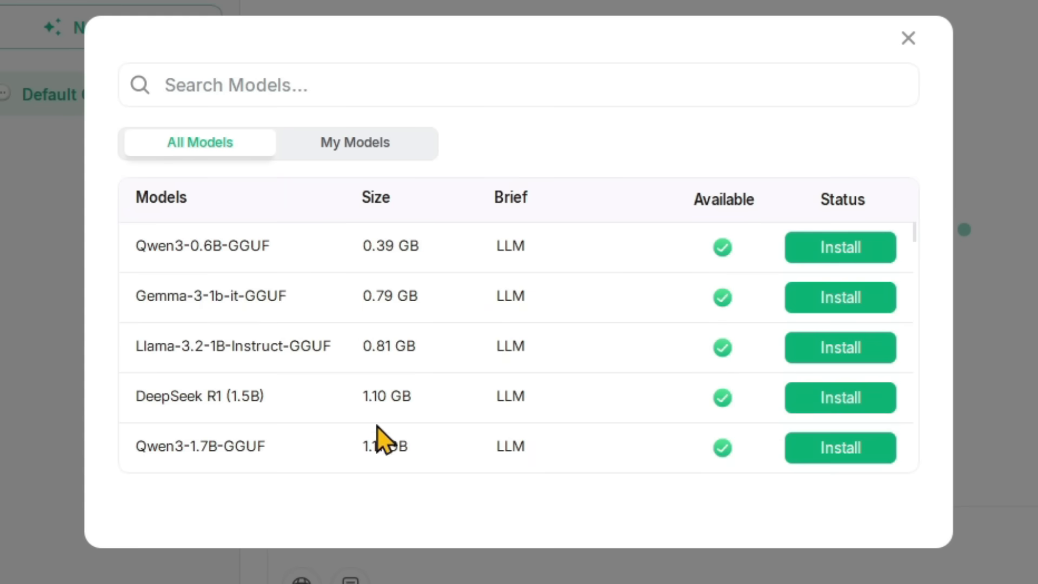
mouse_move(409, 407)
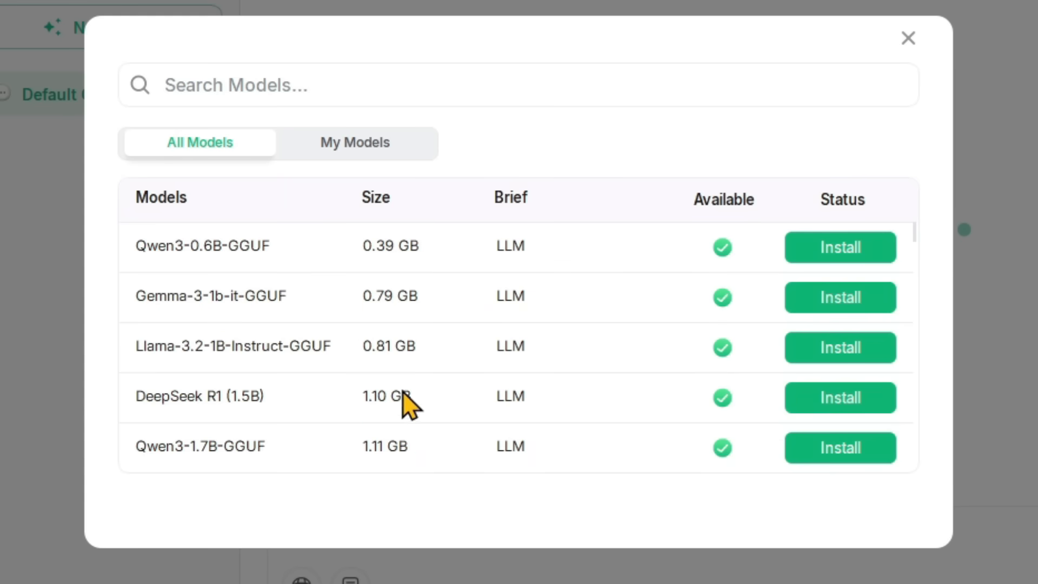
mouse_move(405, 464)
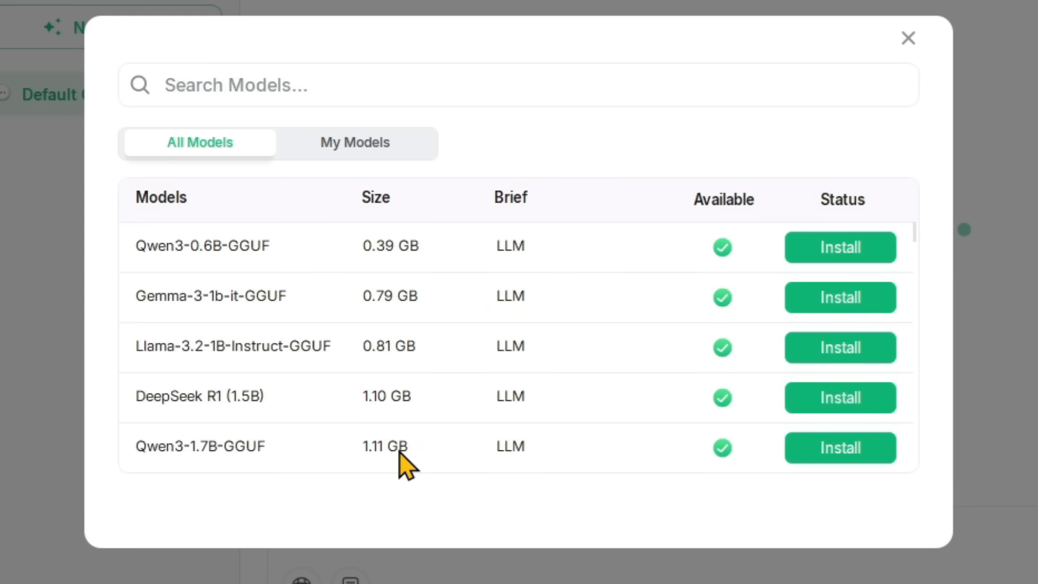
scroll("down", 3)
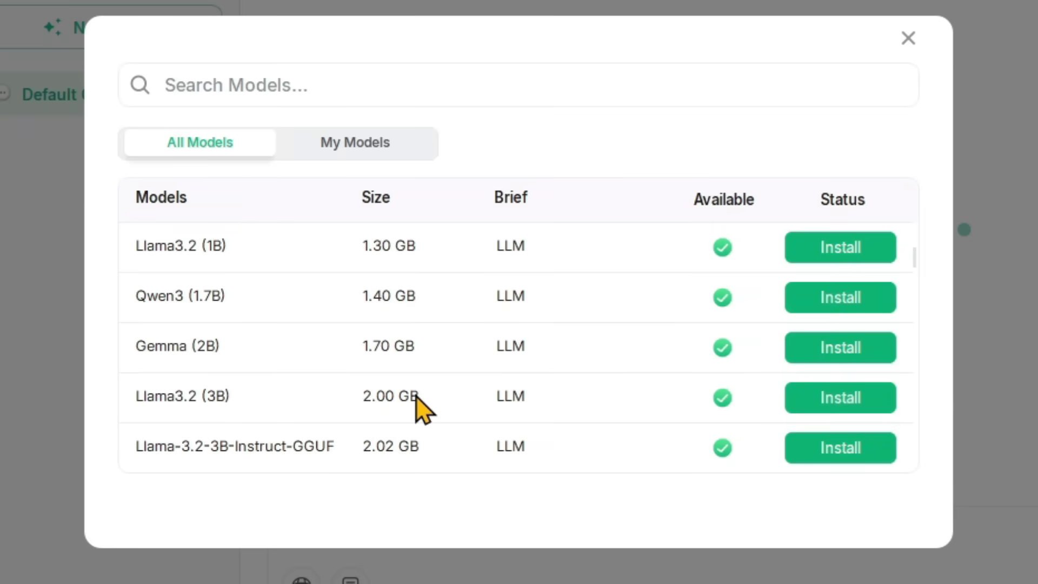
scroll("down", 3)
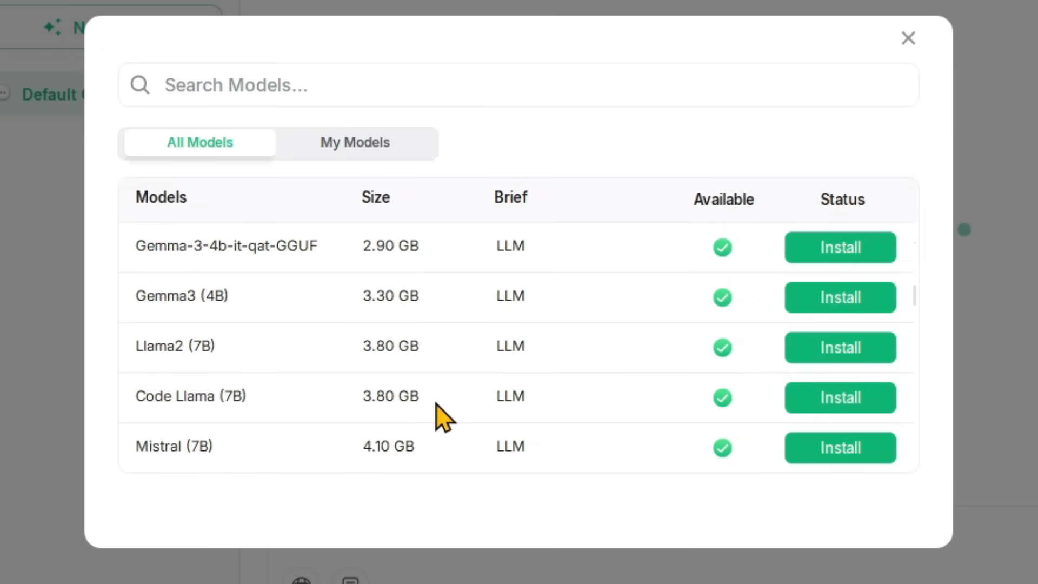
mouse_move(434, 427)
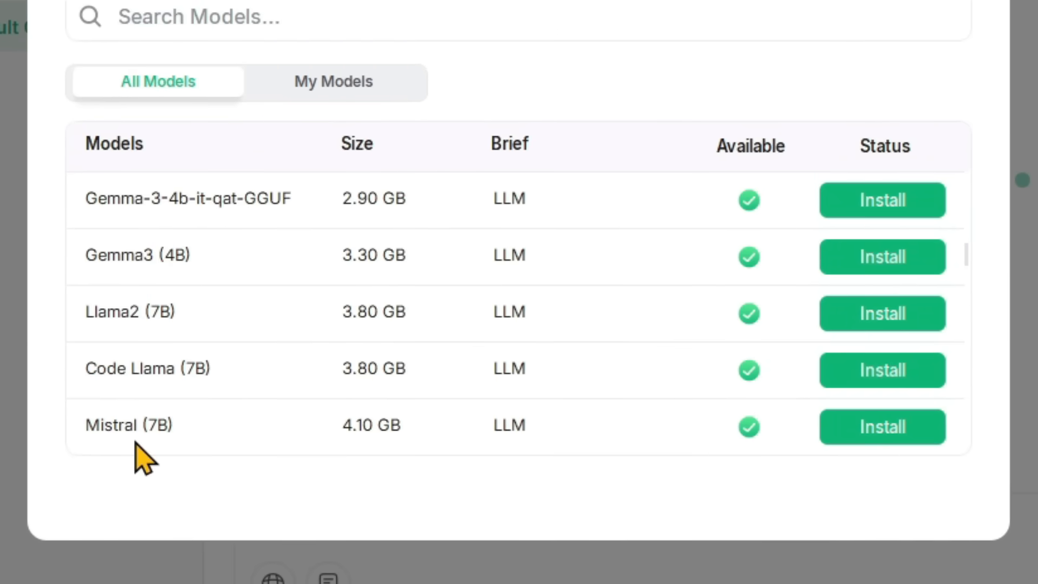
mouse_move(162, 461)
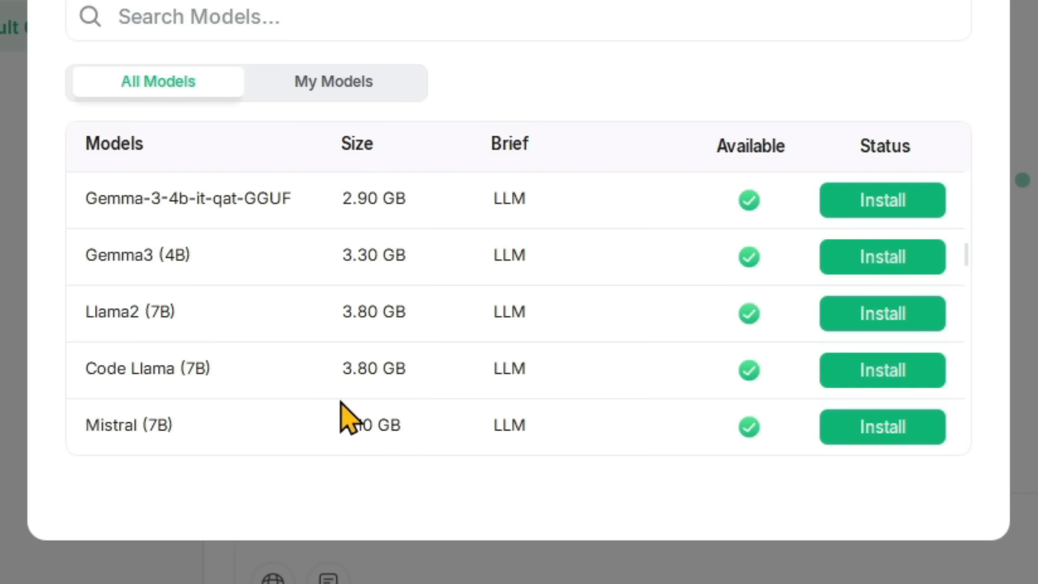
mouse_move(374, 456)
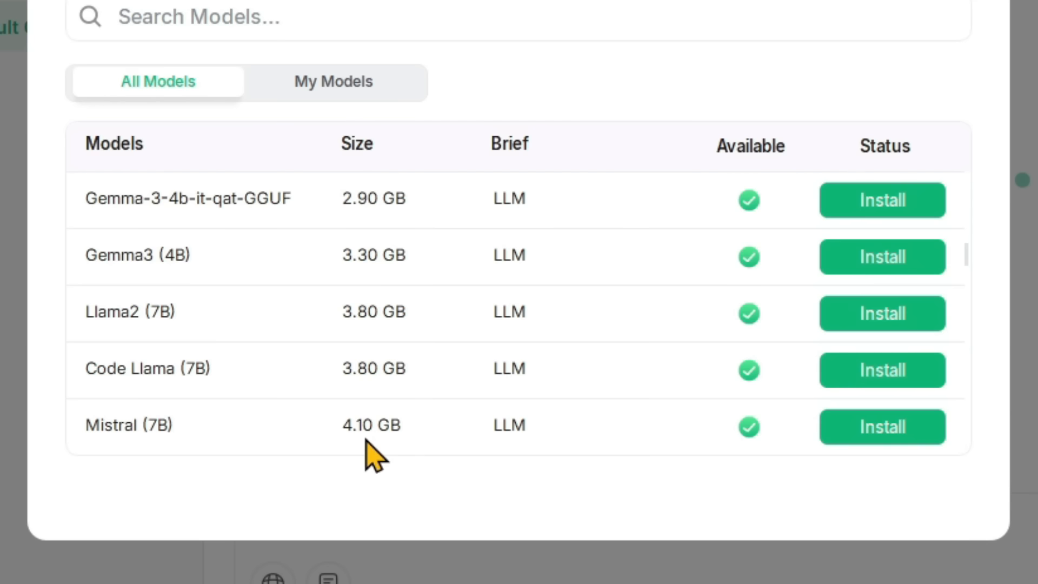
scroll("down", 3)
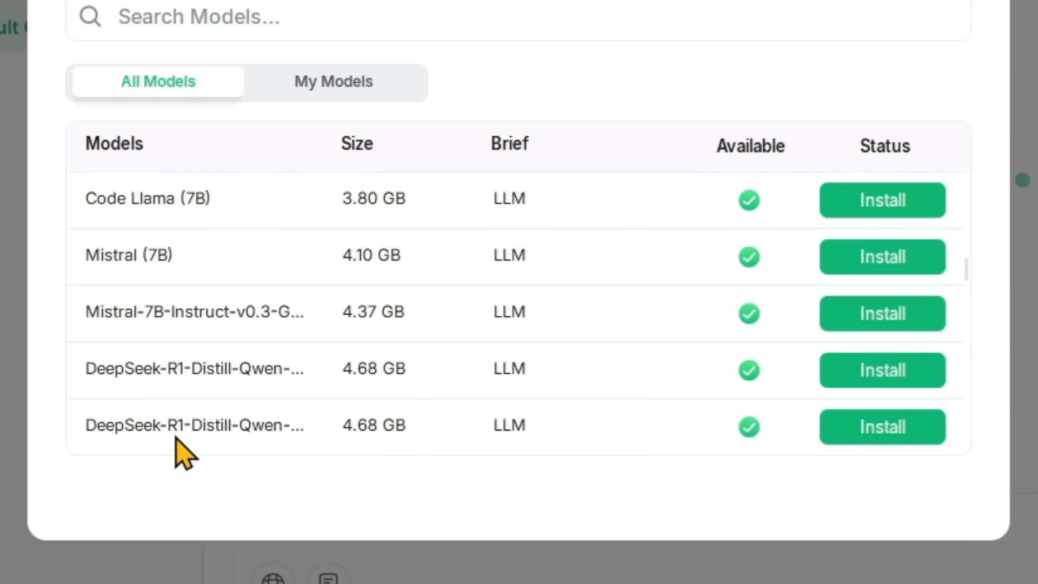
scroll("down", 3)
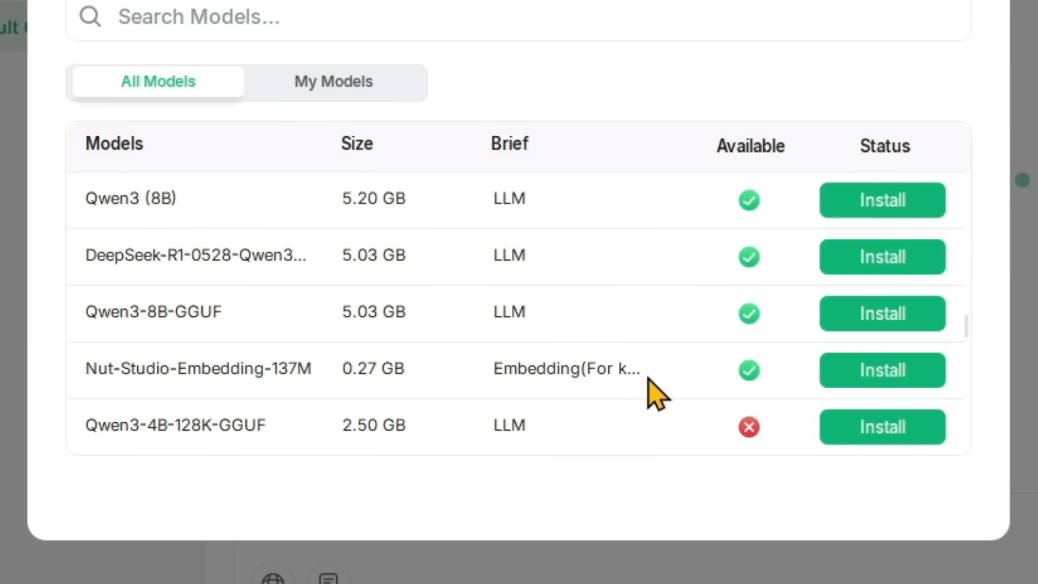
mouse_move(212, 397)
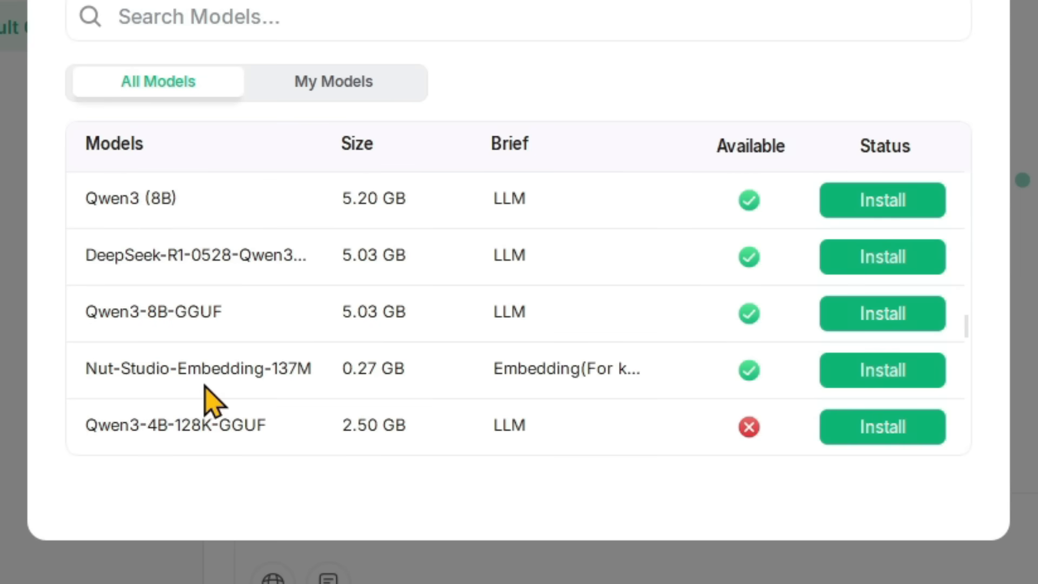
mouse_move(134, 337)
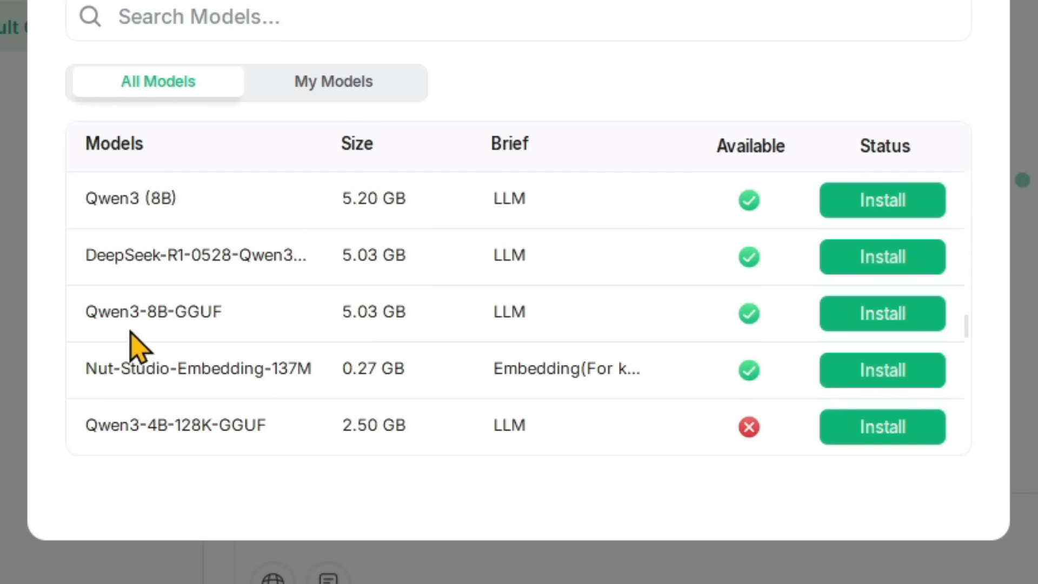
mouse_move(387, 358)
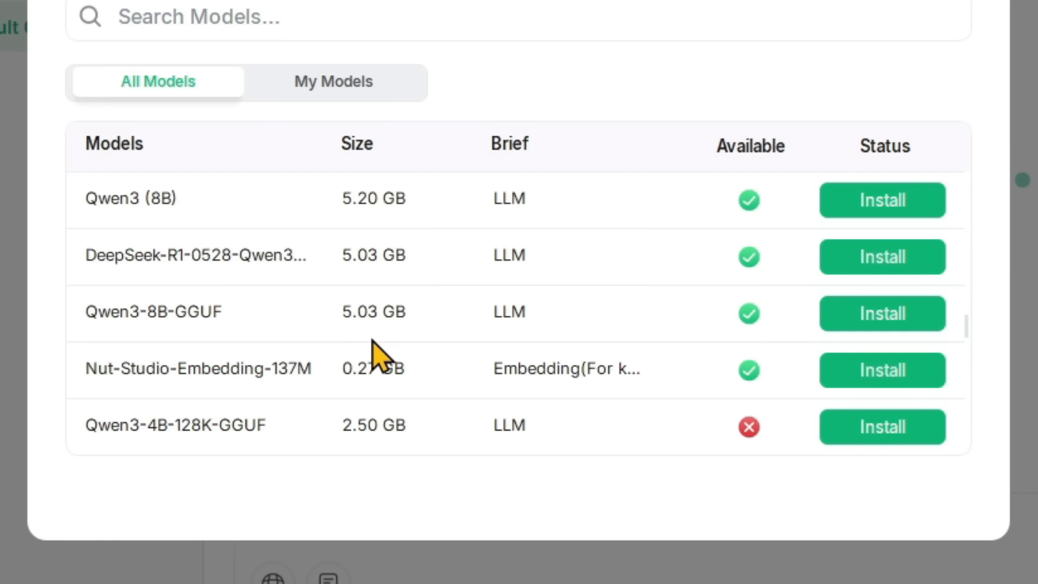
mouse_move(397, 344)
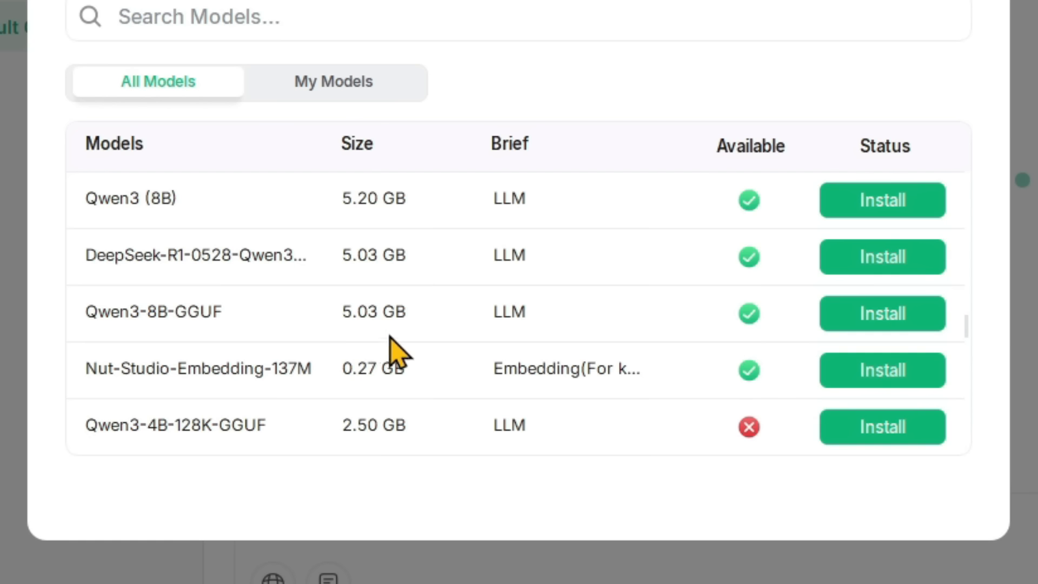
mouse_move(397, 344)
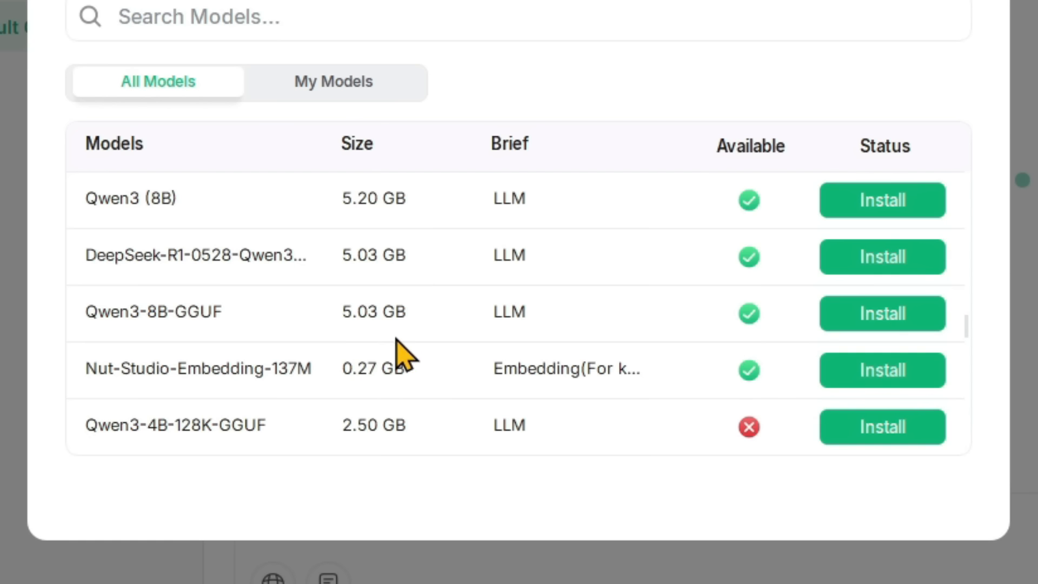
mouse_move(395, 346)
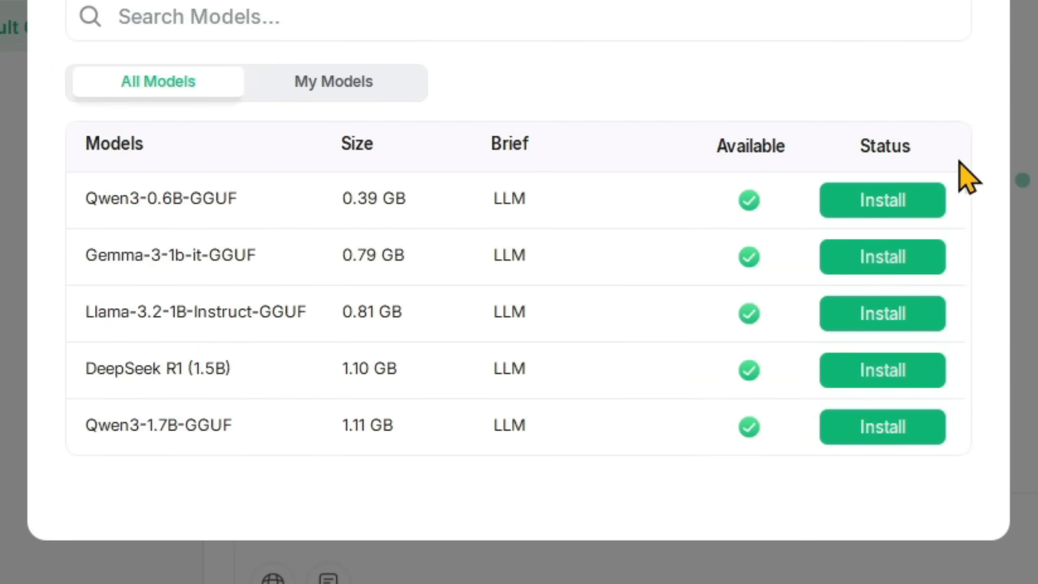
mouse_move(188, 221)
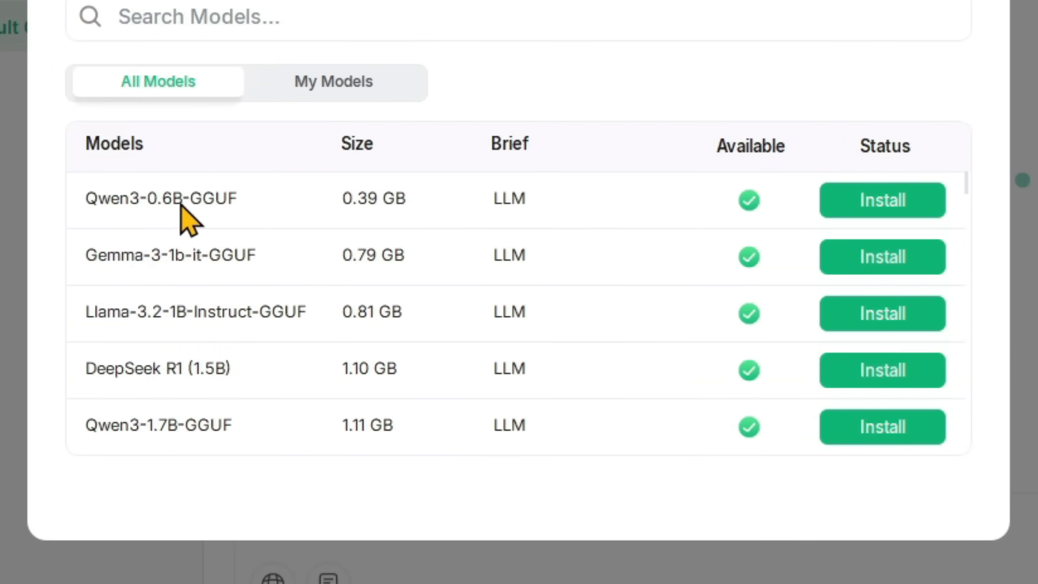
mouse_move(543, 228)
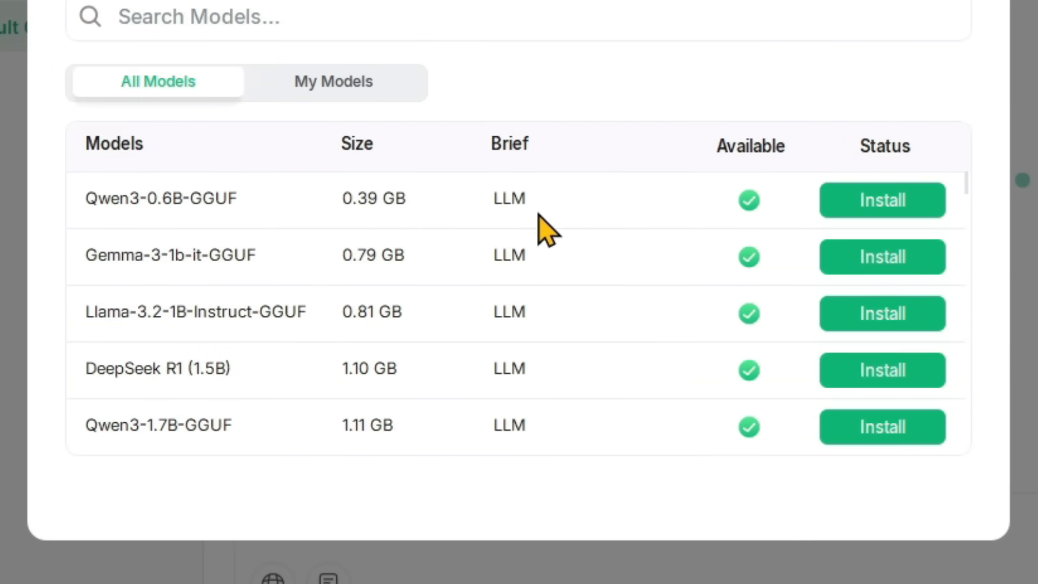
Start installing Qwen3-0.6B-GGUF and DeepSeek R1 (1.5B)
left_click(882, 200)
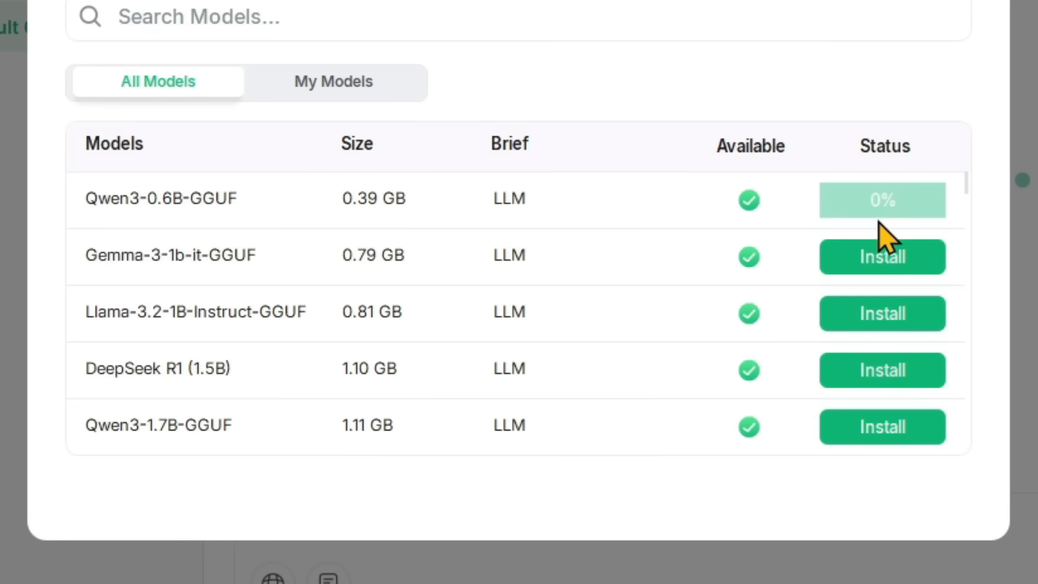
mouse_move(116, 403)
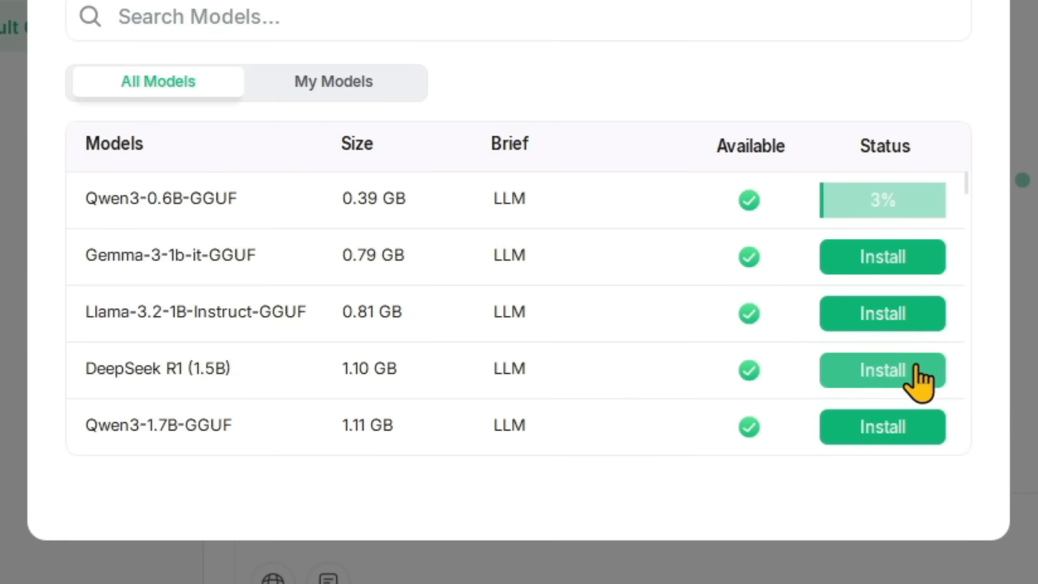
left_click(883, 369)
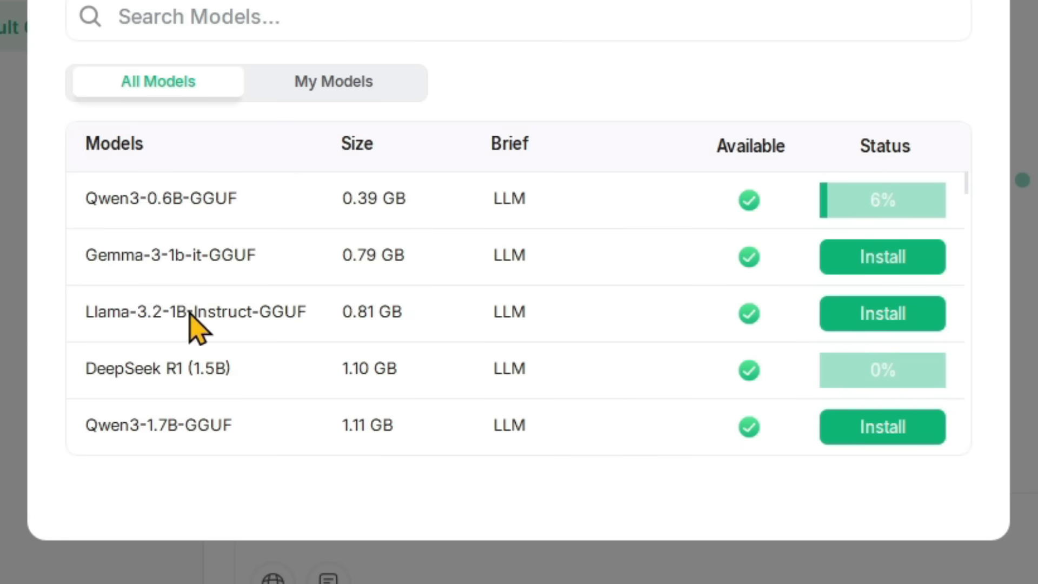
mouse_move(163, 280)
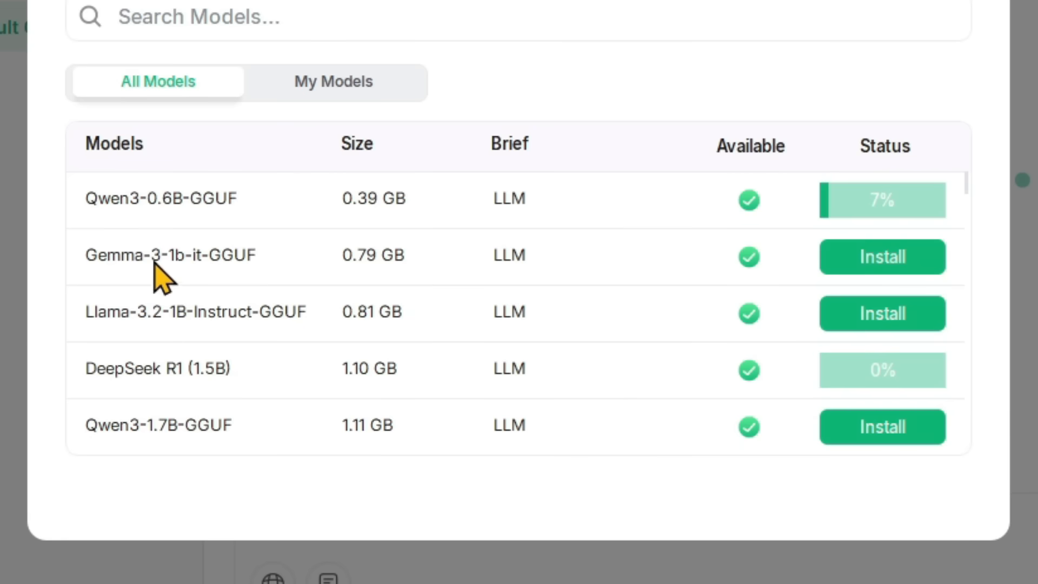
mouse_move(174, 288)
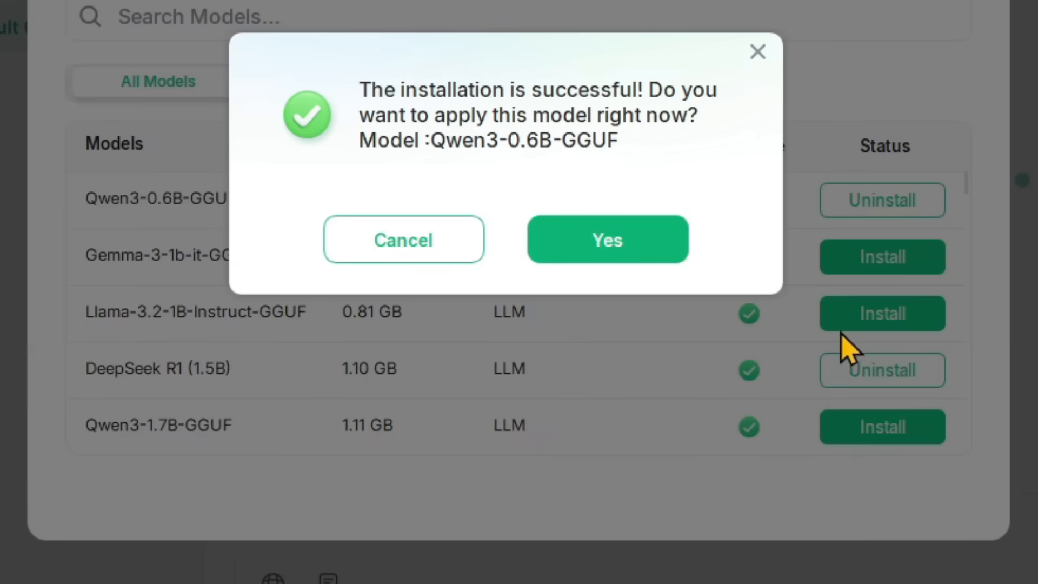
mouse_move(711, 119)
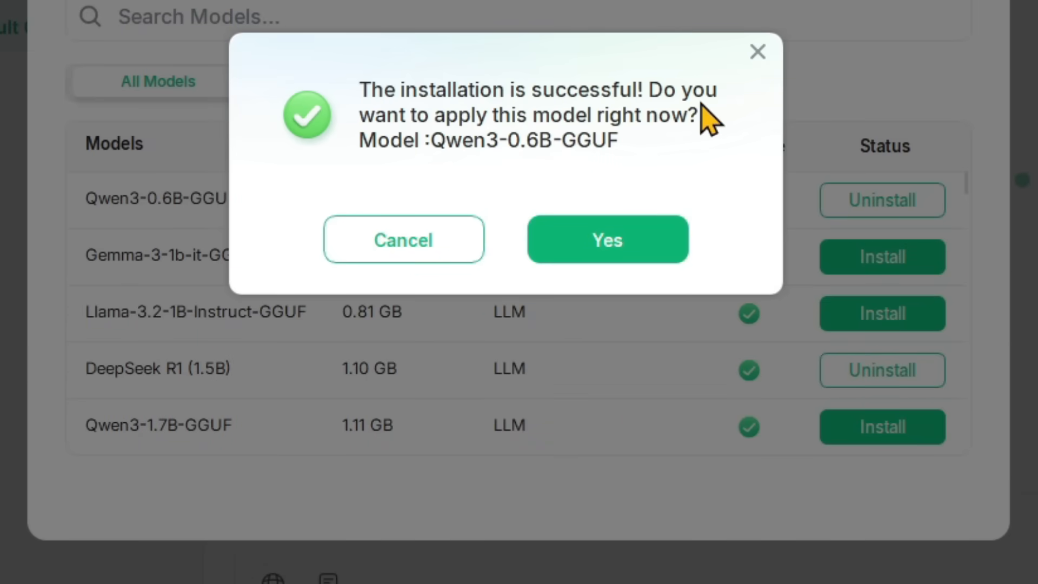
mouse_move(689, 140)
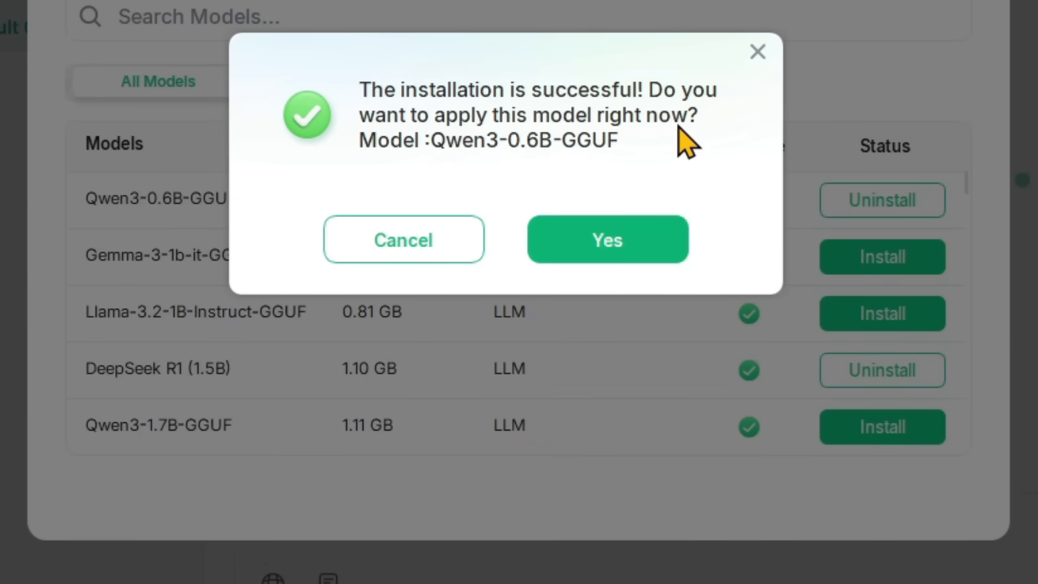
mouse_move(546, 168)
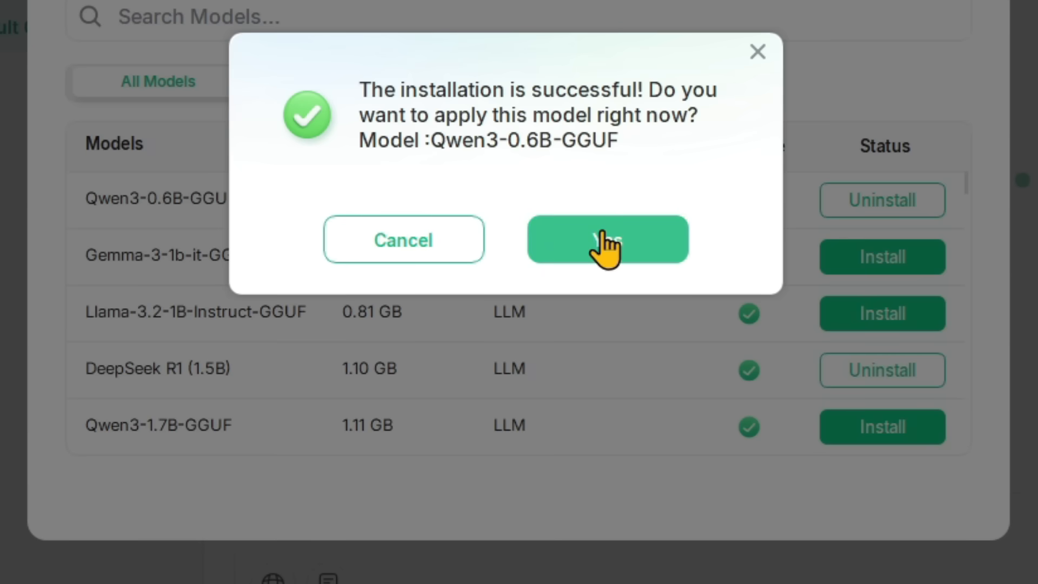
Confirm Yes to apply the freshly installed Qwen3-0.6B-GGUF model
left_click(606, 240)
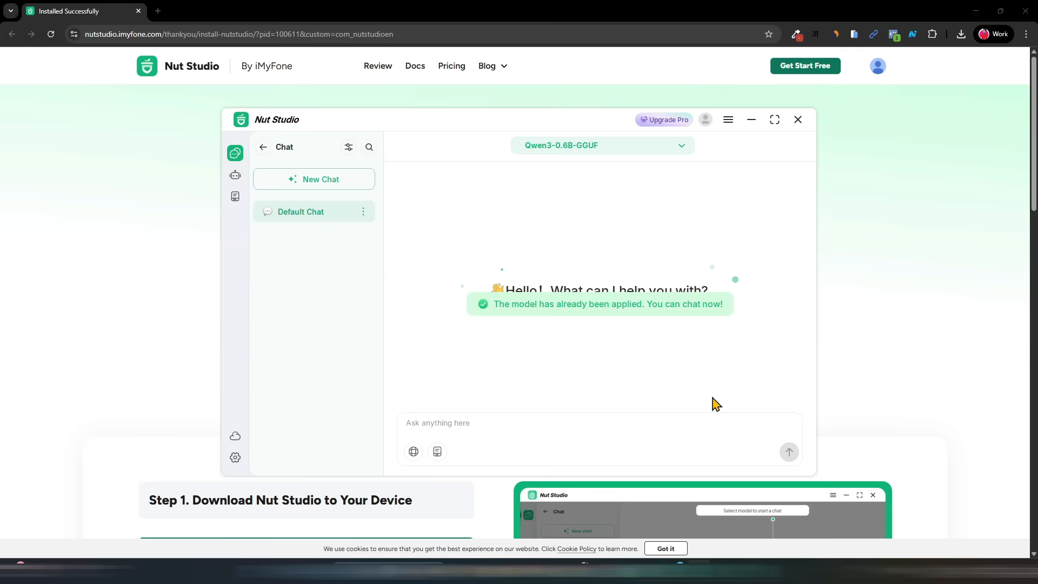
Select DeepSeek R1 (1.5B) under Local Model as the active chat model
left_click(774, 119)
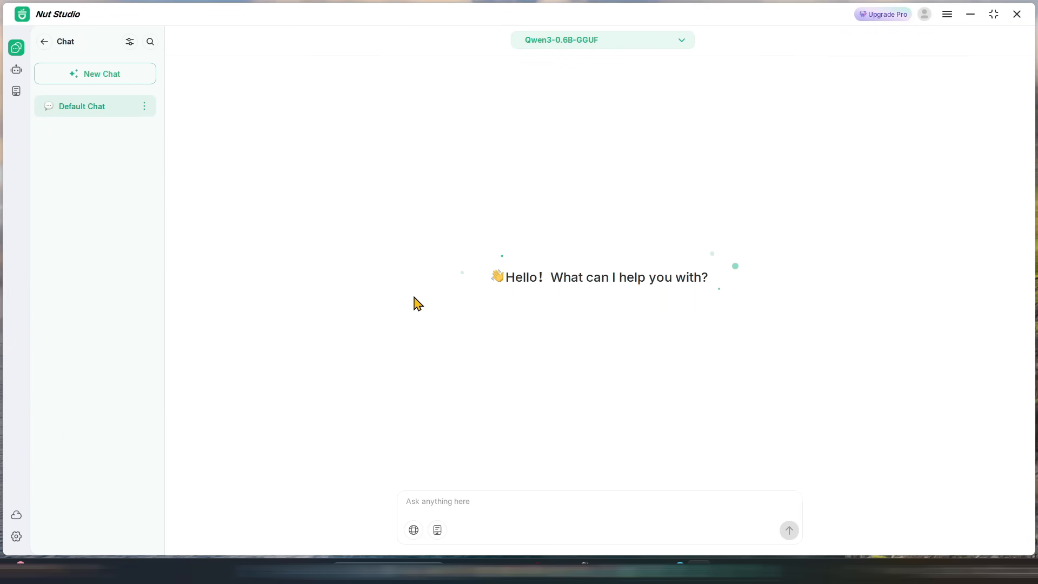
mouse_move(487, 489)
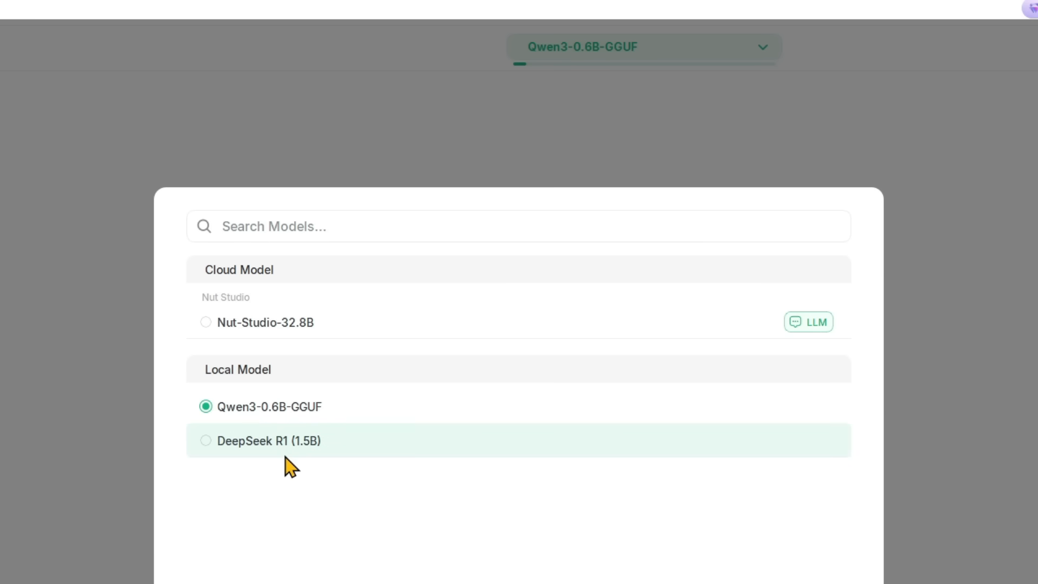
mouse_move(286, 438)
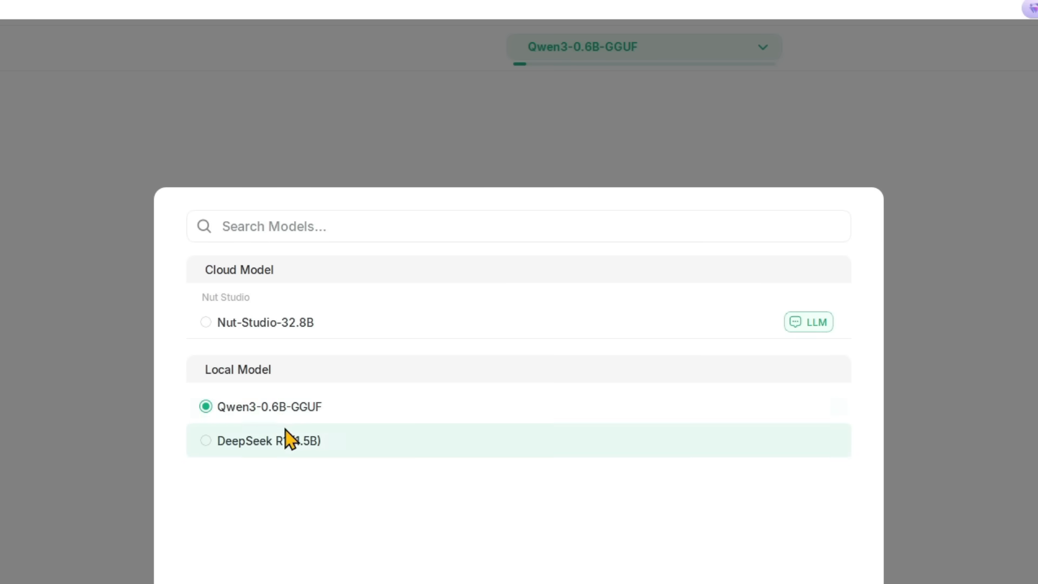
left_click(274, 440)
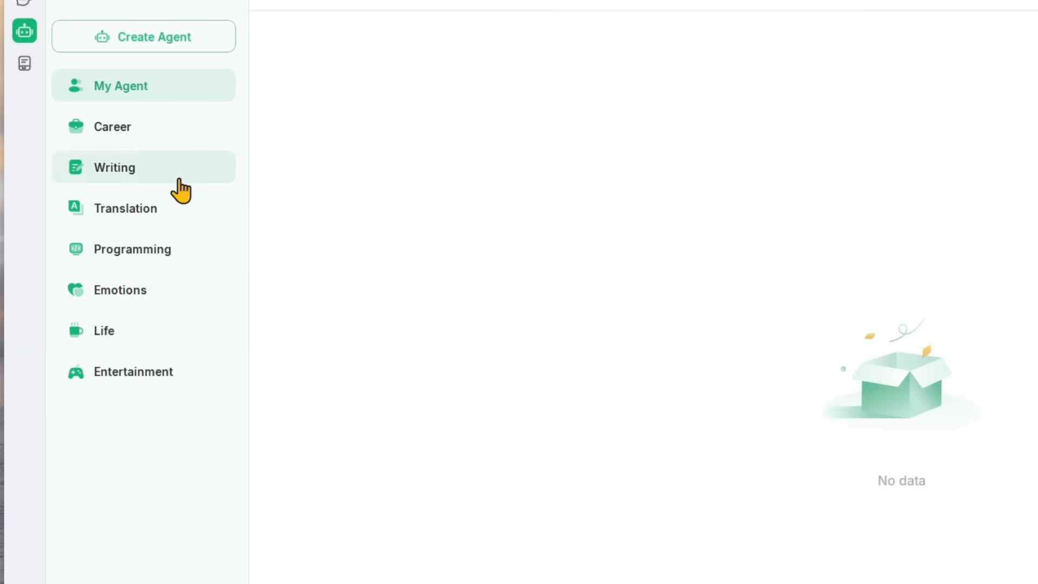
left_click(143, 36)
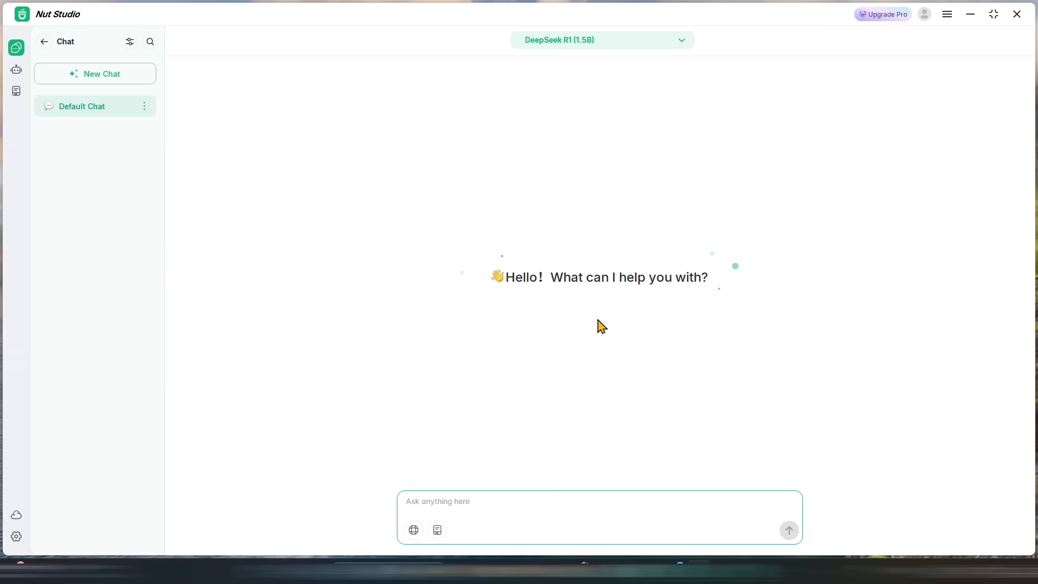
Send a request for a video script on "How Google VEO 3 is such" powerful AI video generation
type("Can you write me a script for my new video on")
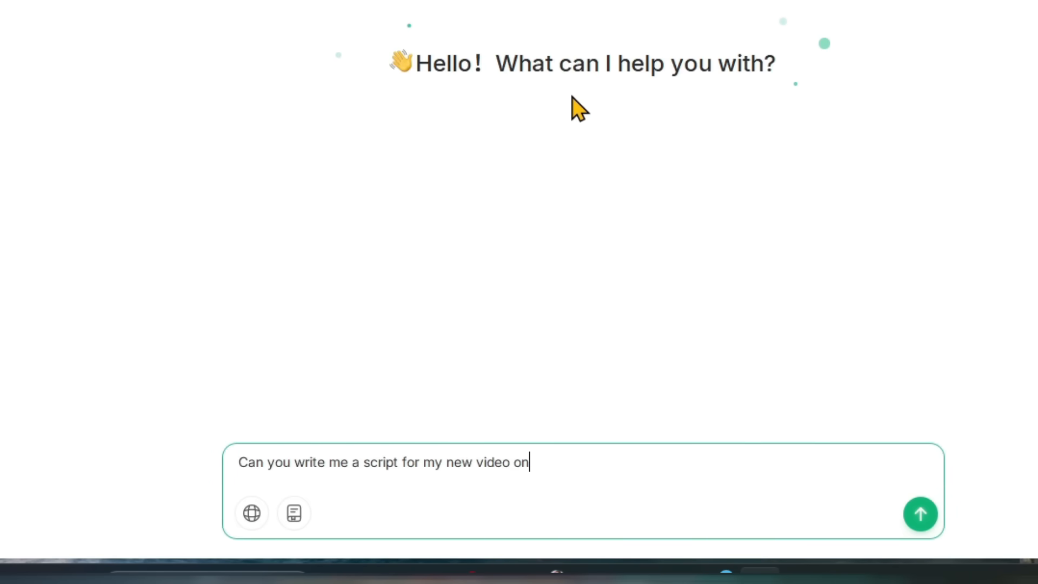
type("\"How Google VEO")
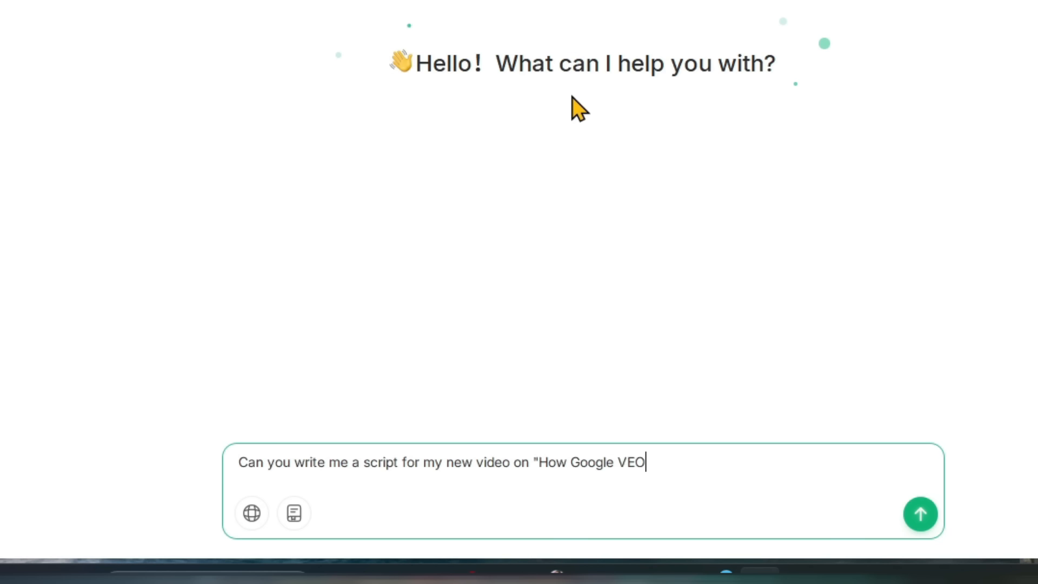
type("3 is such a powerful AI Video")
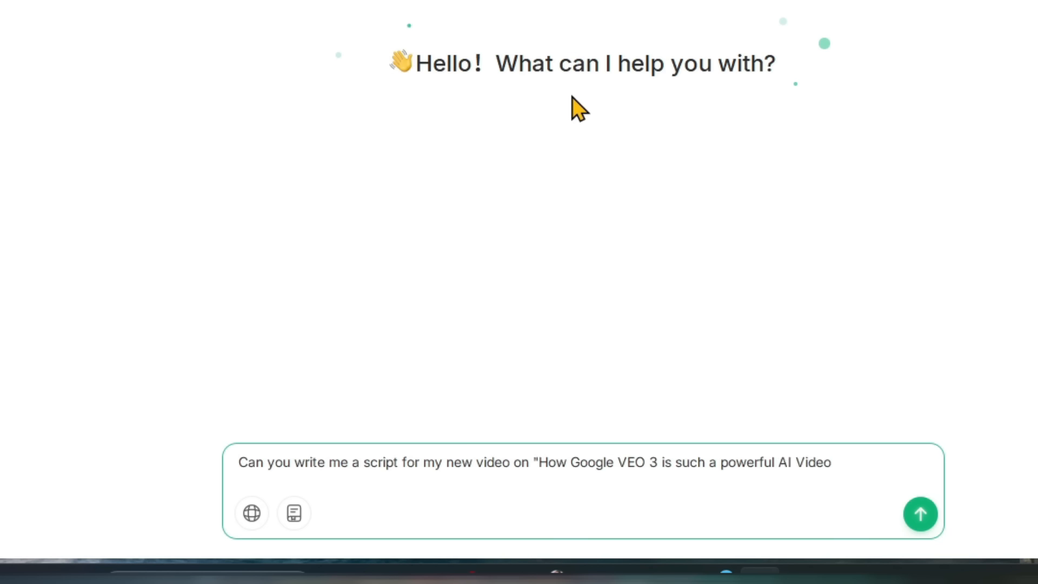
type("generation tool\"?")
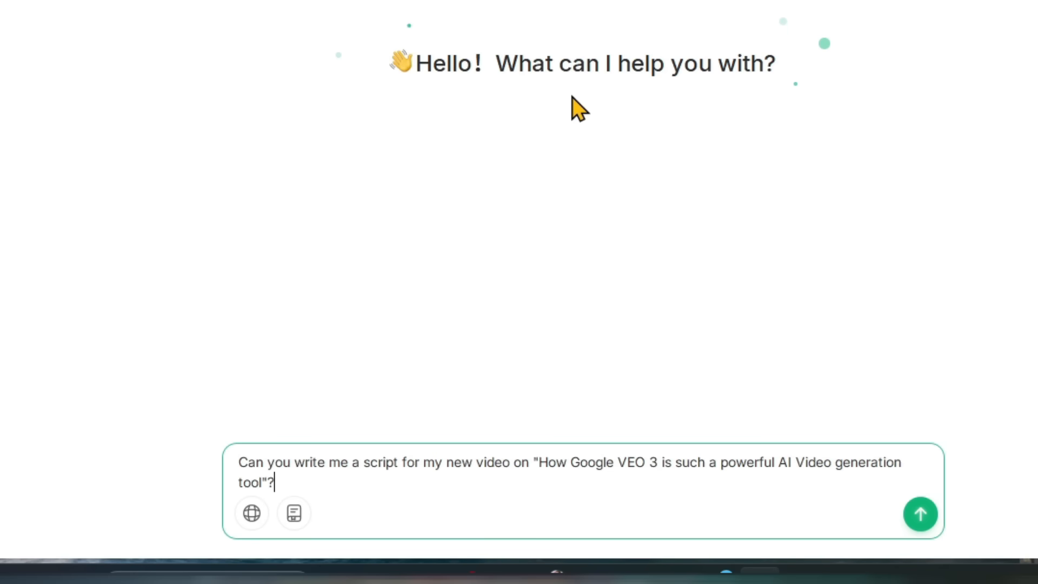
left_click(920, 513)
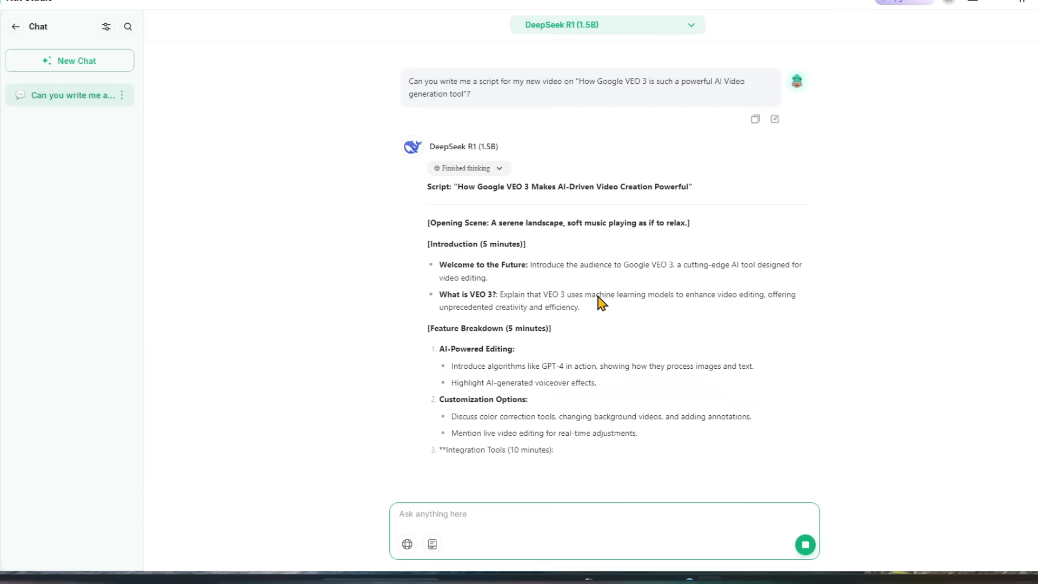
Read through the generated VEO 3 script reply and select part of its text
scroll("down", 3)
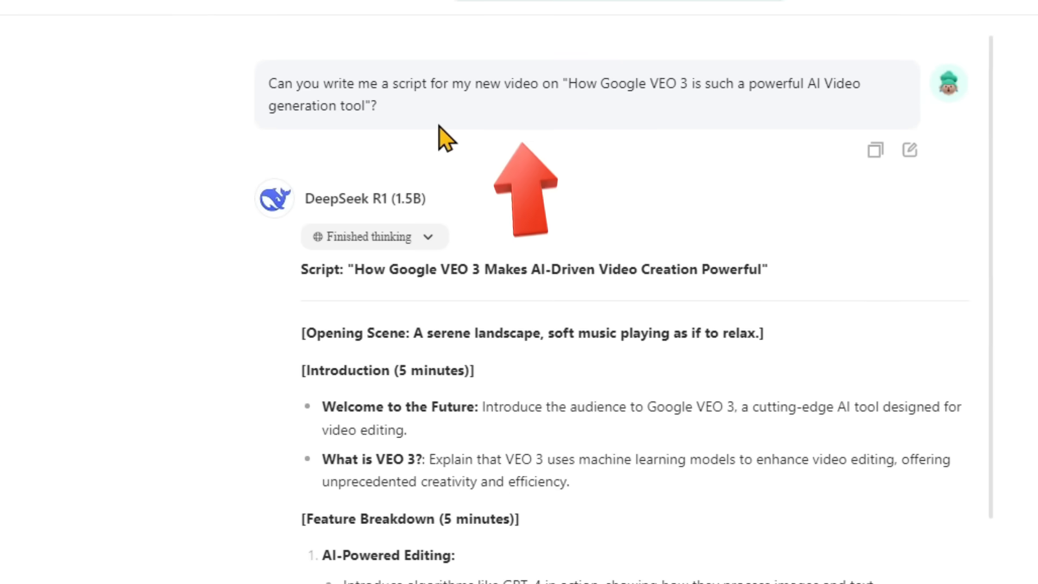
mouse_move(518, 297)
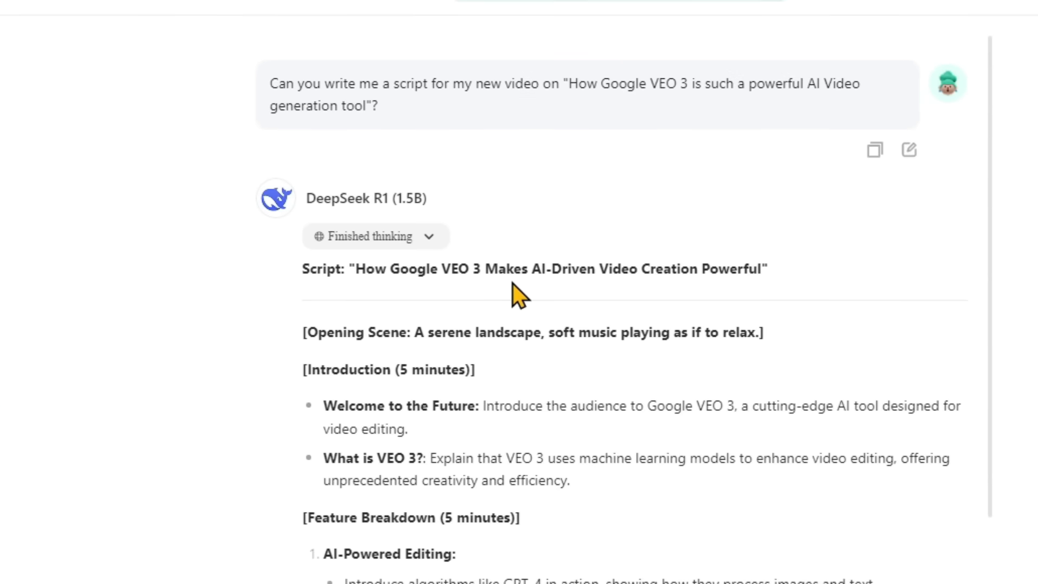
mouse_move(417, 394)
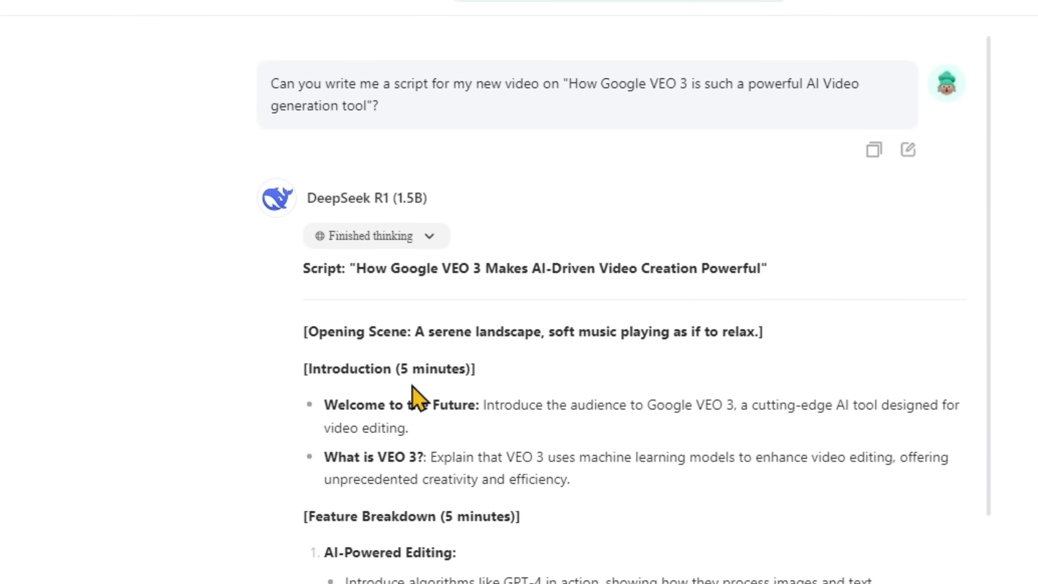
scroll("down", 3)
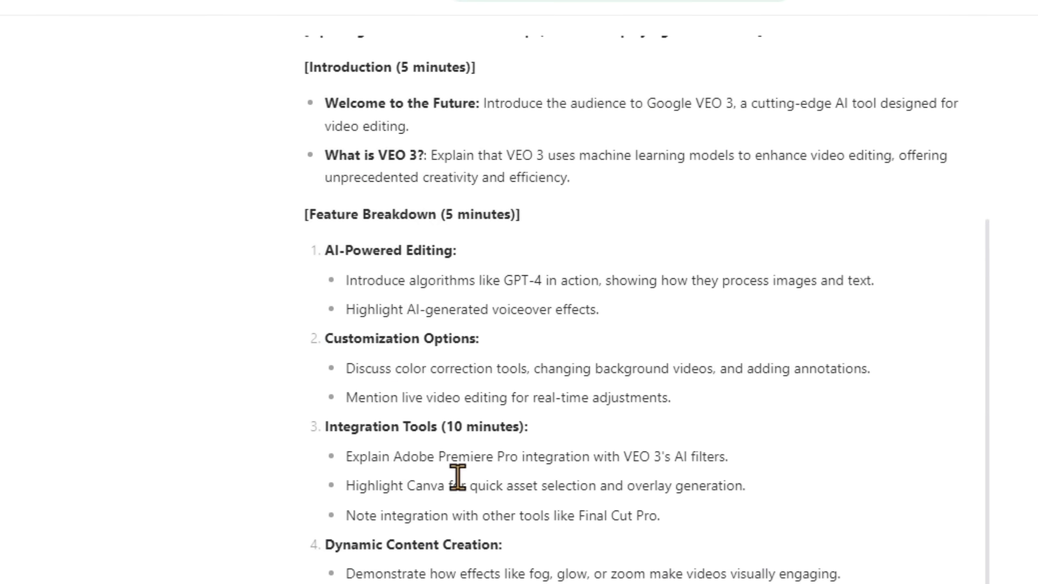
left_click_drag(368, 367, 708, 572)
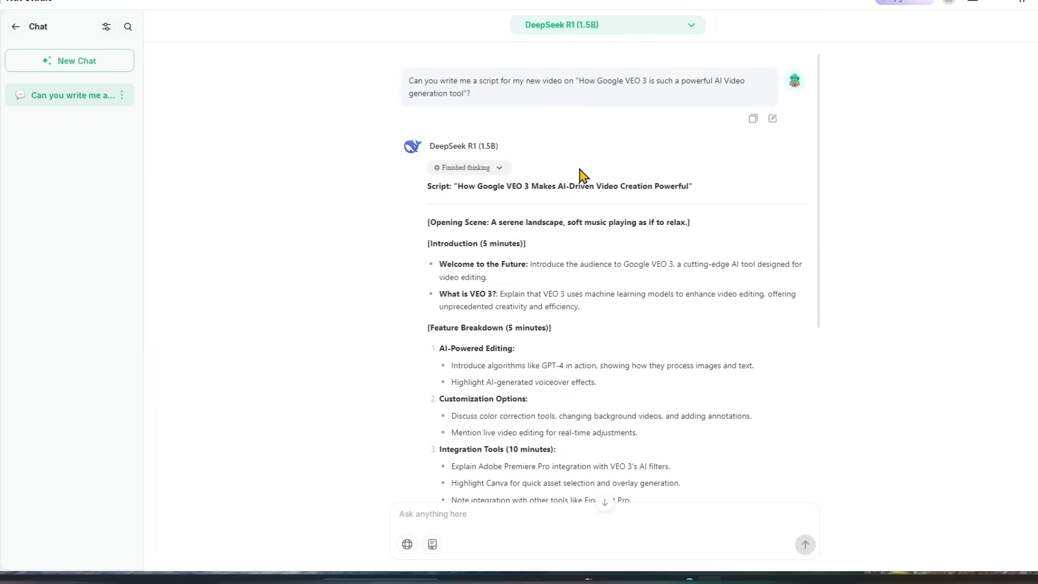
mouse_move(539, 101)
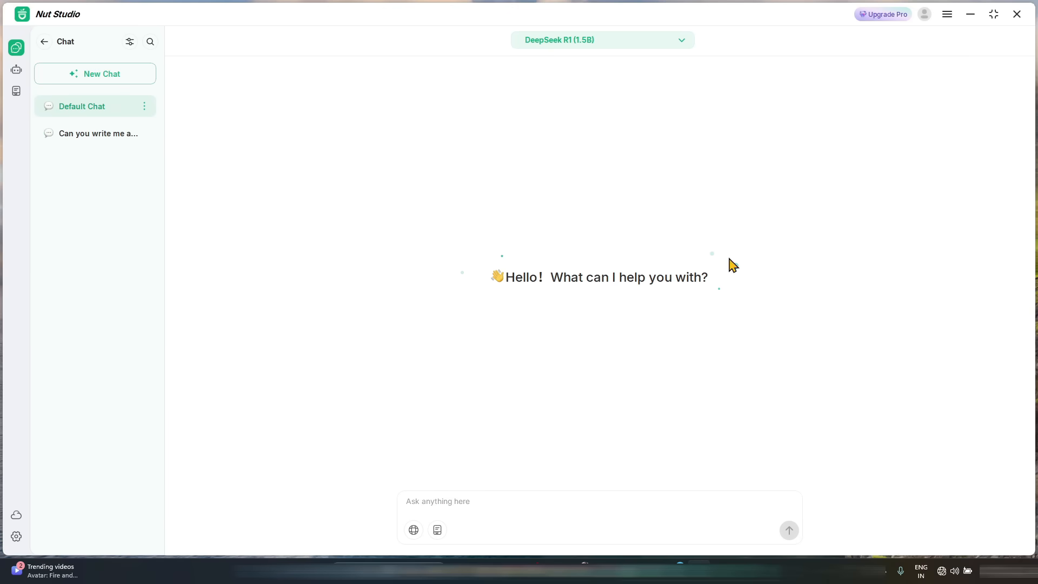
Send the question about building a gardening app and how to do it in Flutter
type("I wan tto")
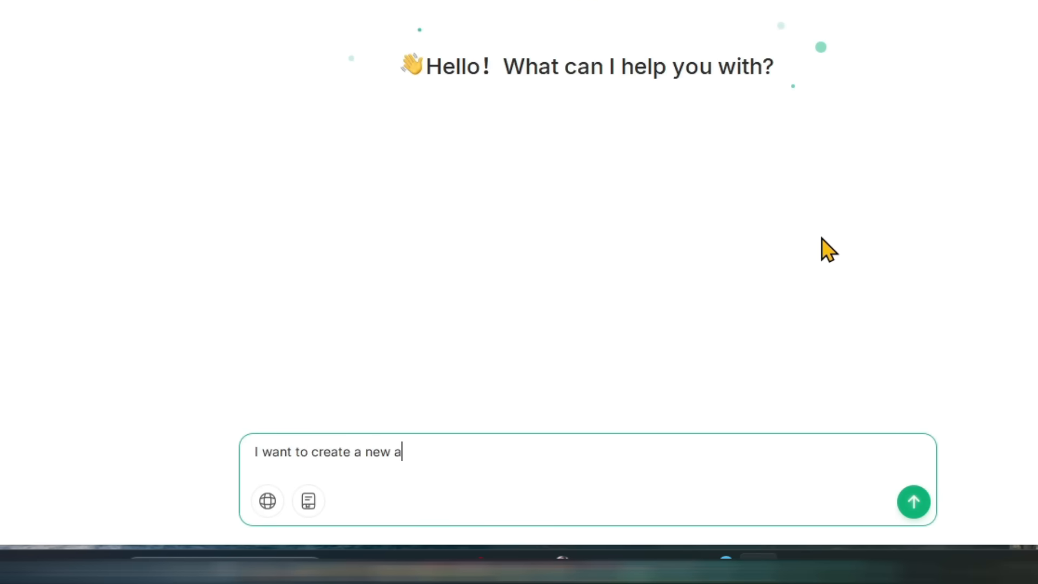
type("pp for Gardening. Can you tell me")
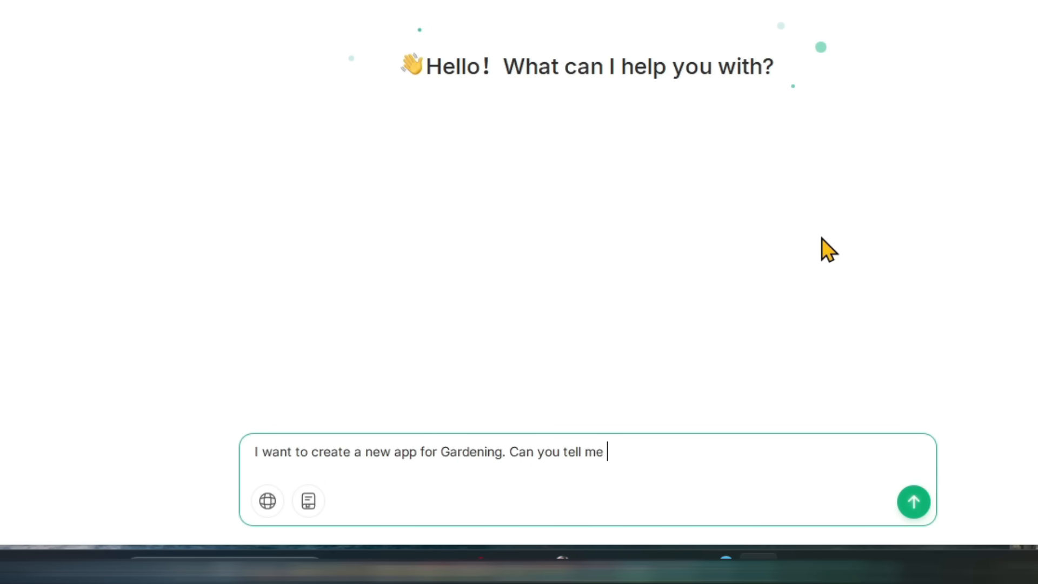
type("how can I do it in")
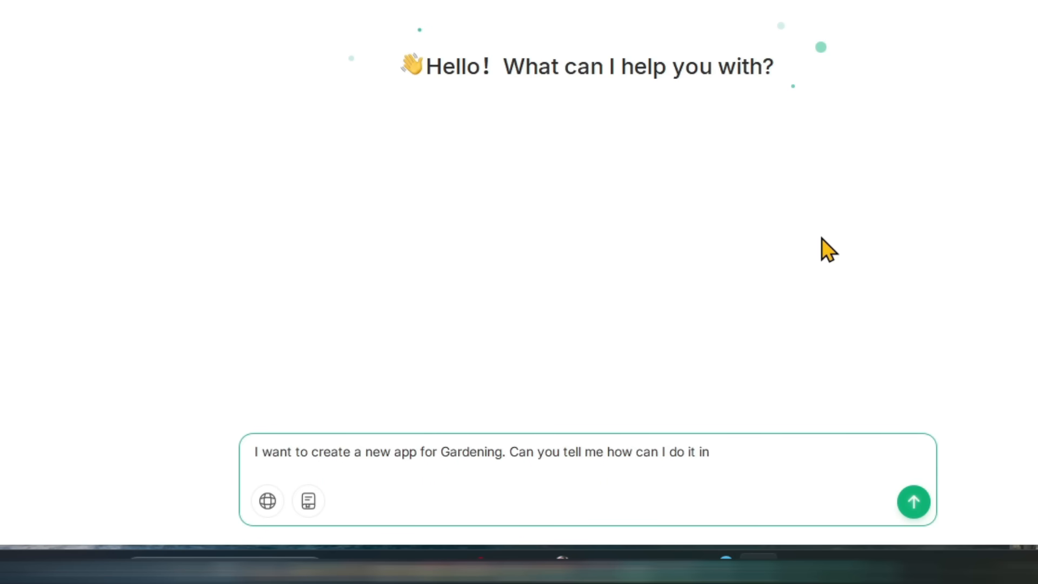
type("Flutter?")
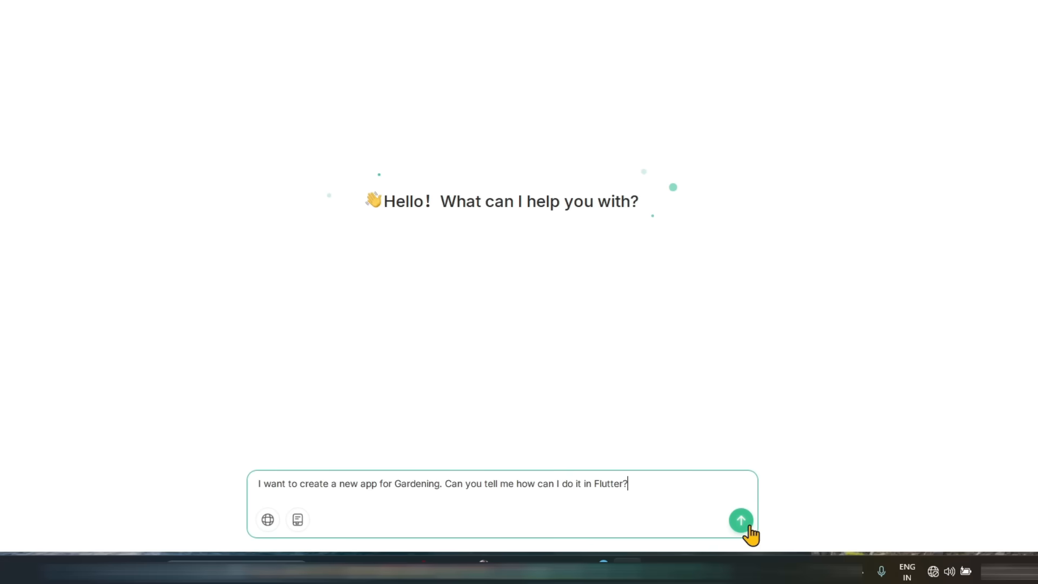
left_click(740, 520)
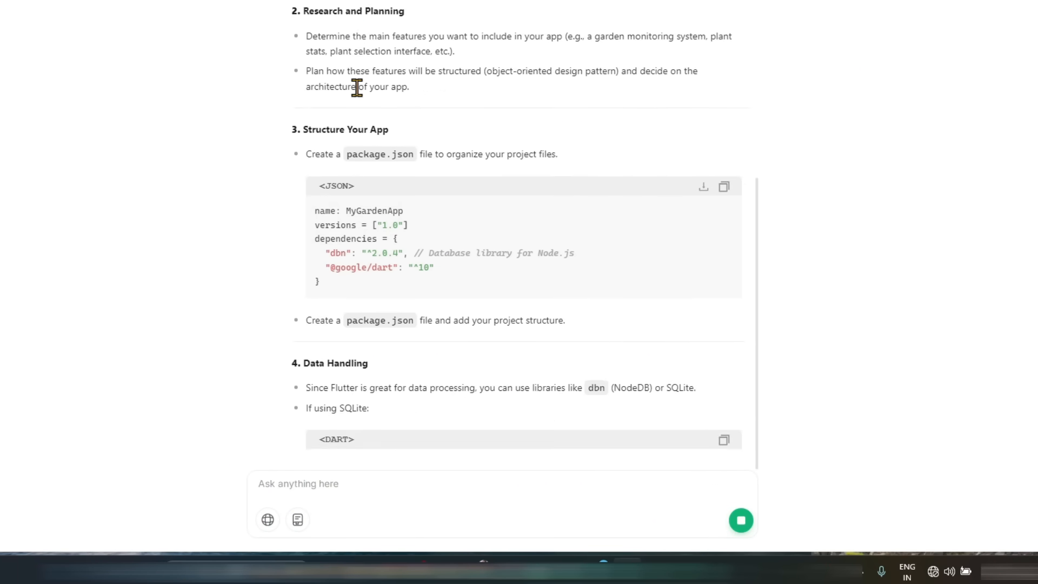
scroll("down", 3)
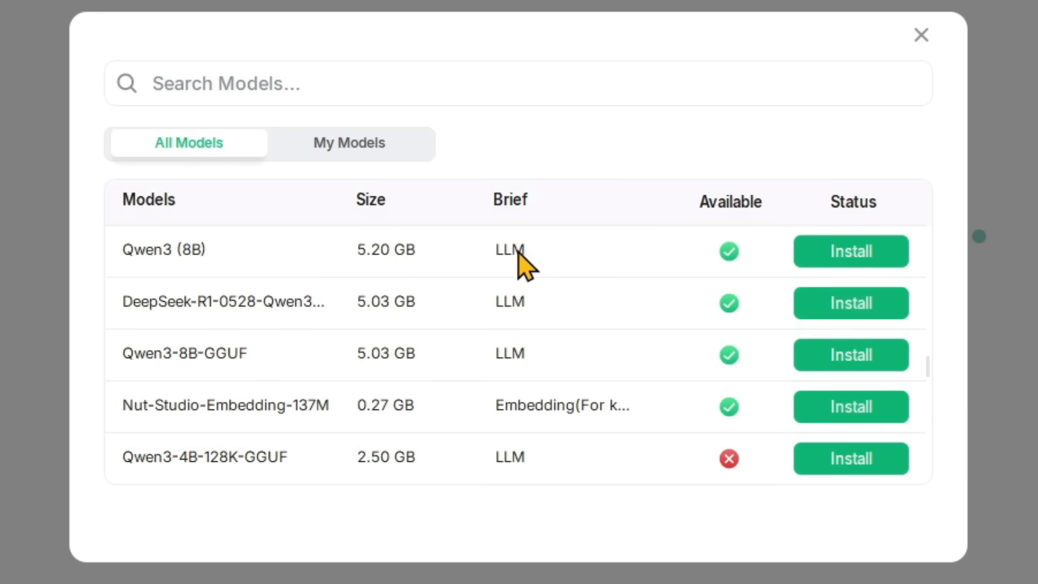
left_click(349, 143)
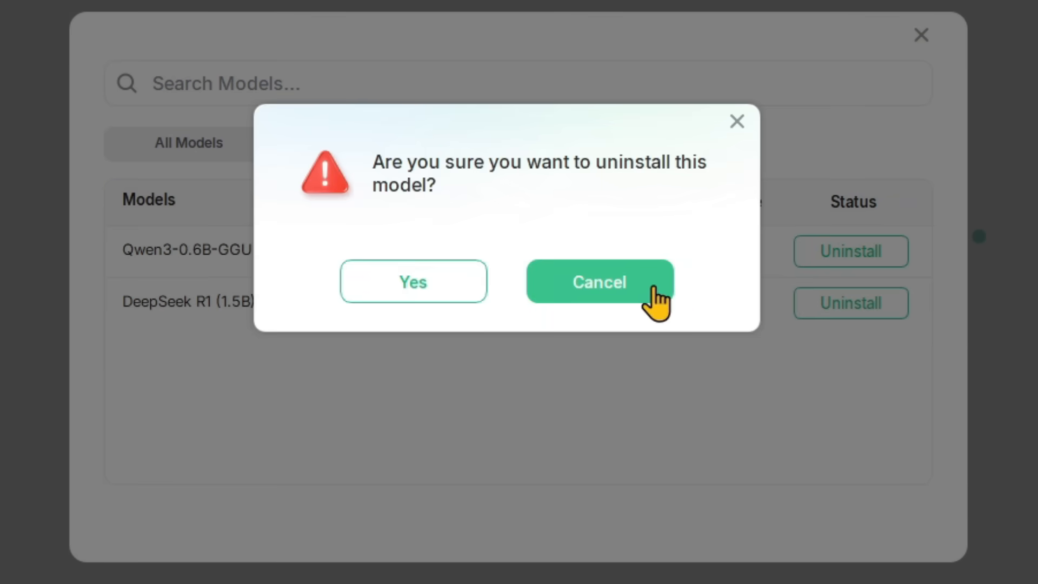
left_click(598, 282)
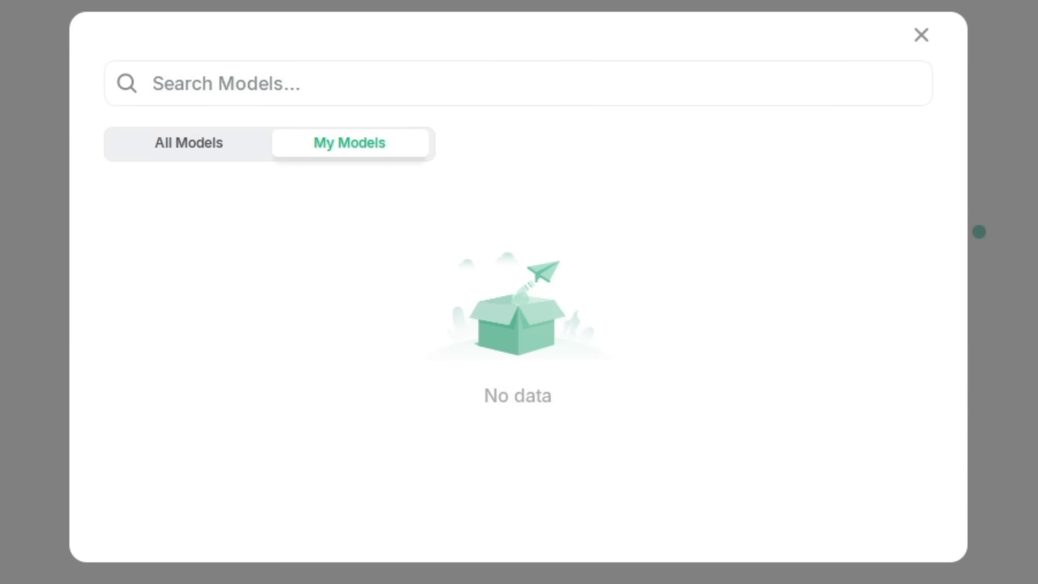
left_click(188, 143)
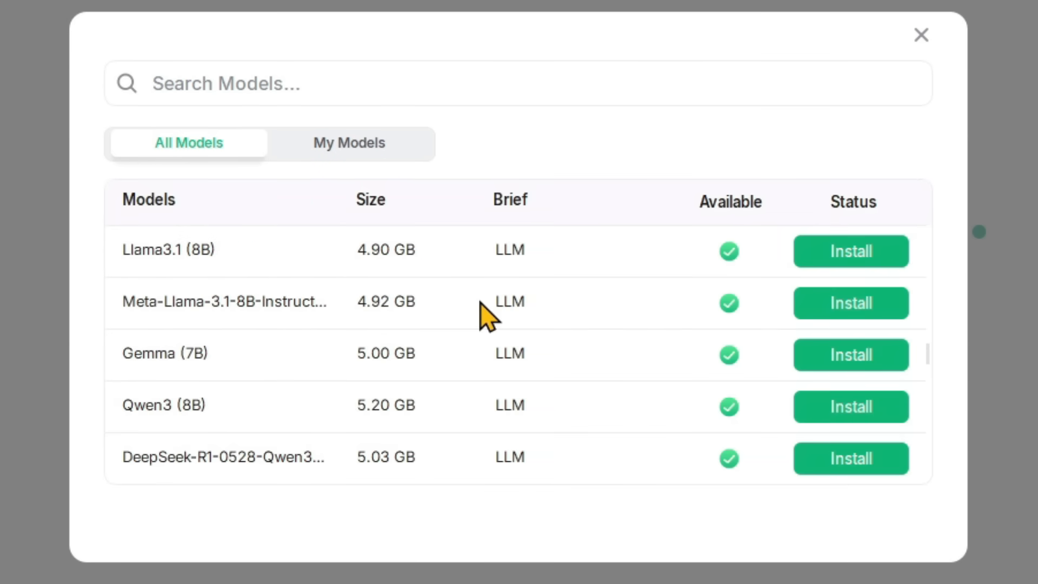
Start installing the DeepSeek-R1-0528-Qwen3-8B-GGUF model from the catalog
scroll("down", 3)
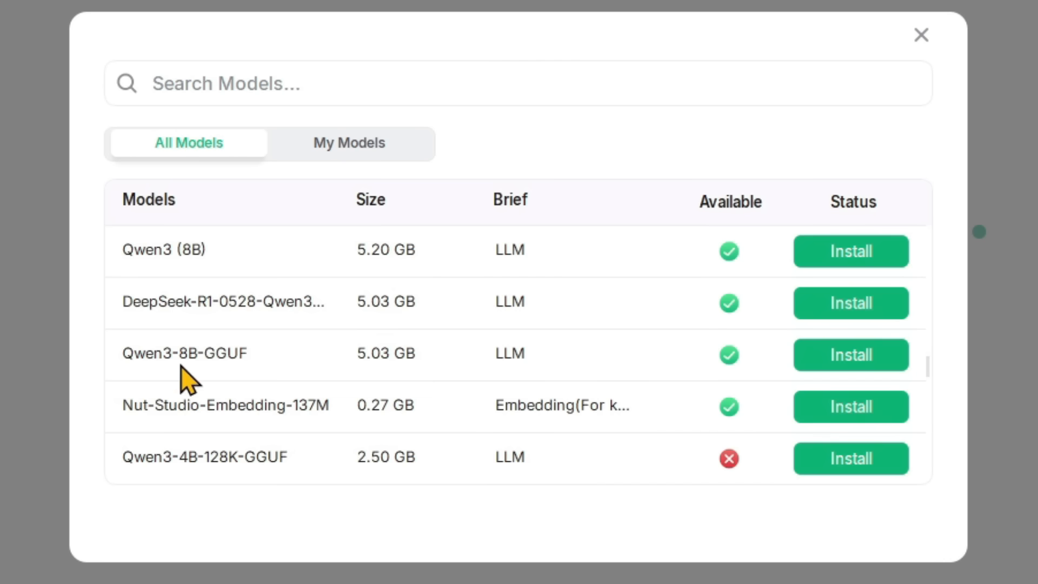
mouse_move(851, 303)
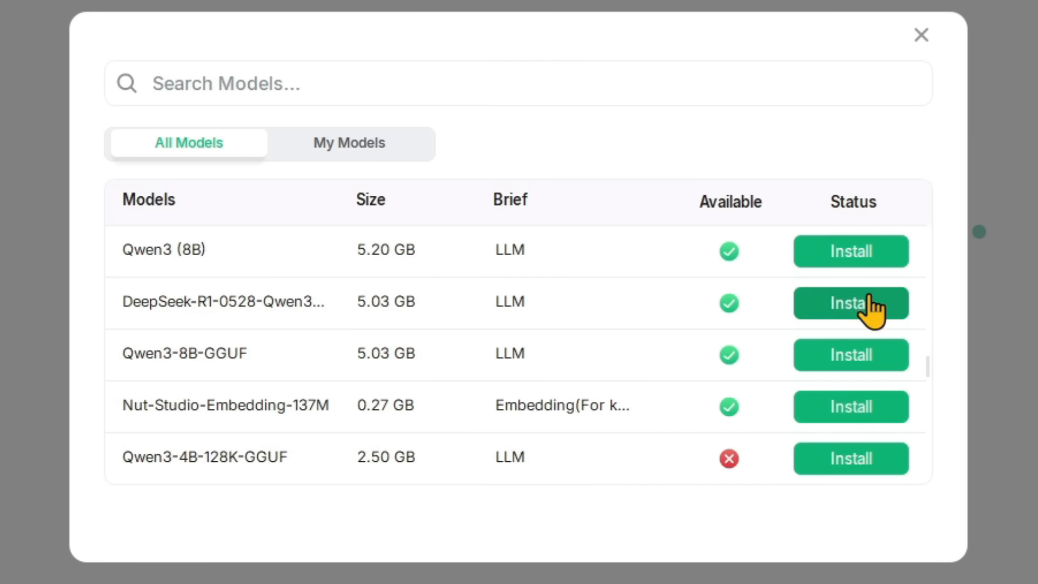
left_click(849, 302)
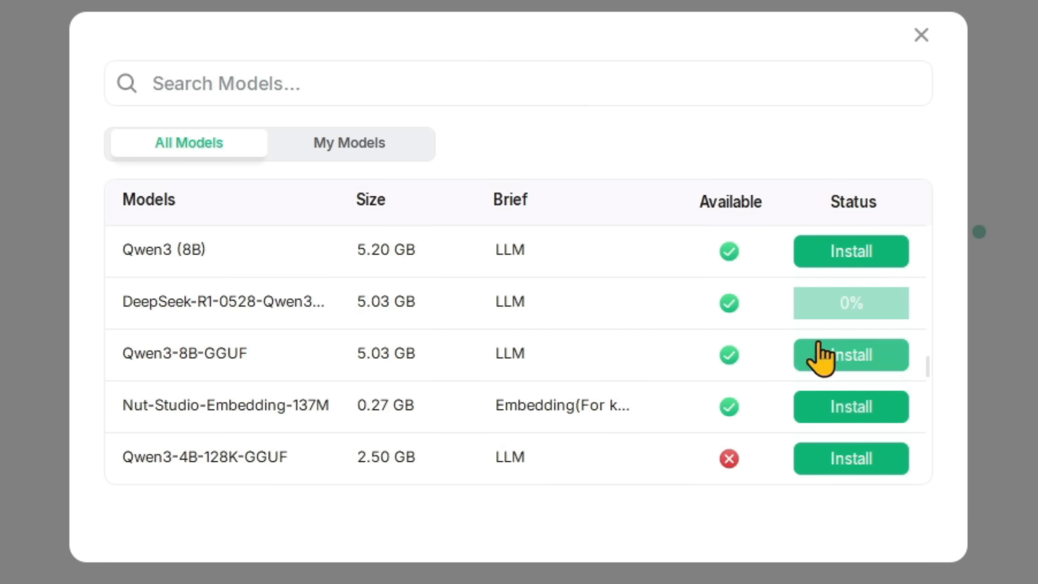
mouse_move(848, 347)
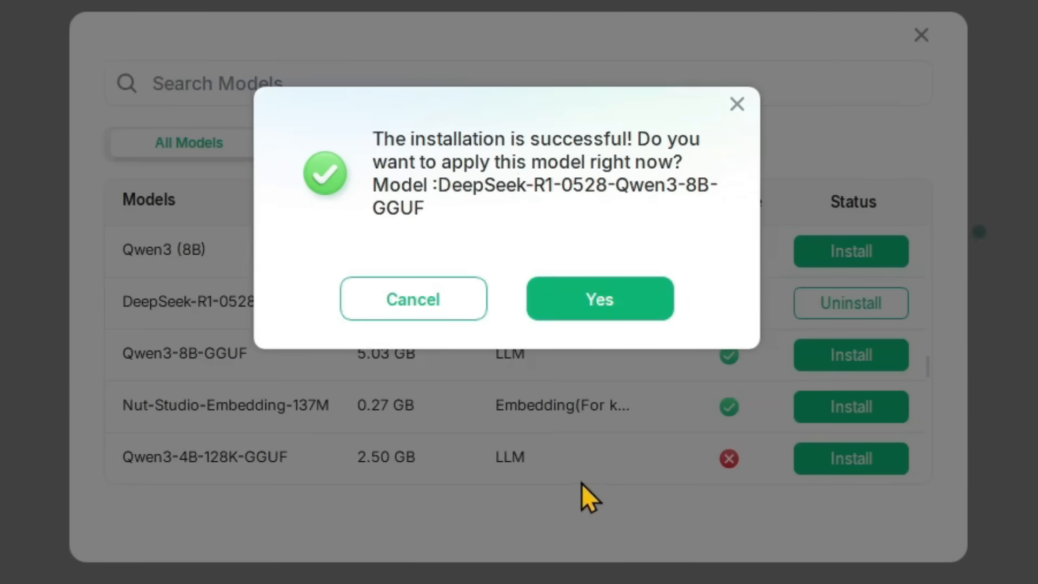
mouse_move(697, 211)
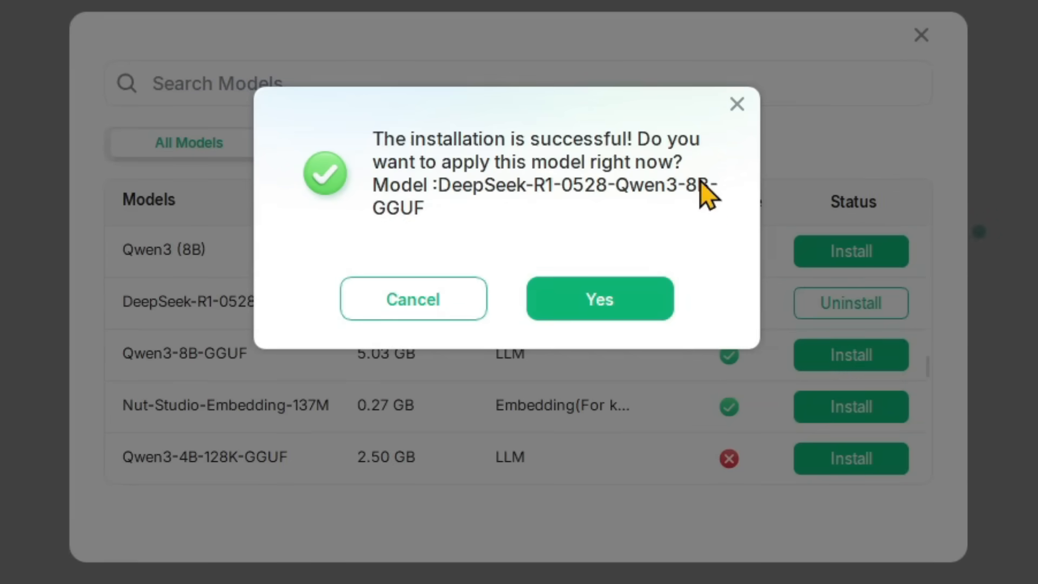
mouse_move(585, 198)
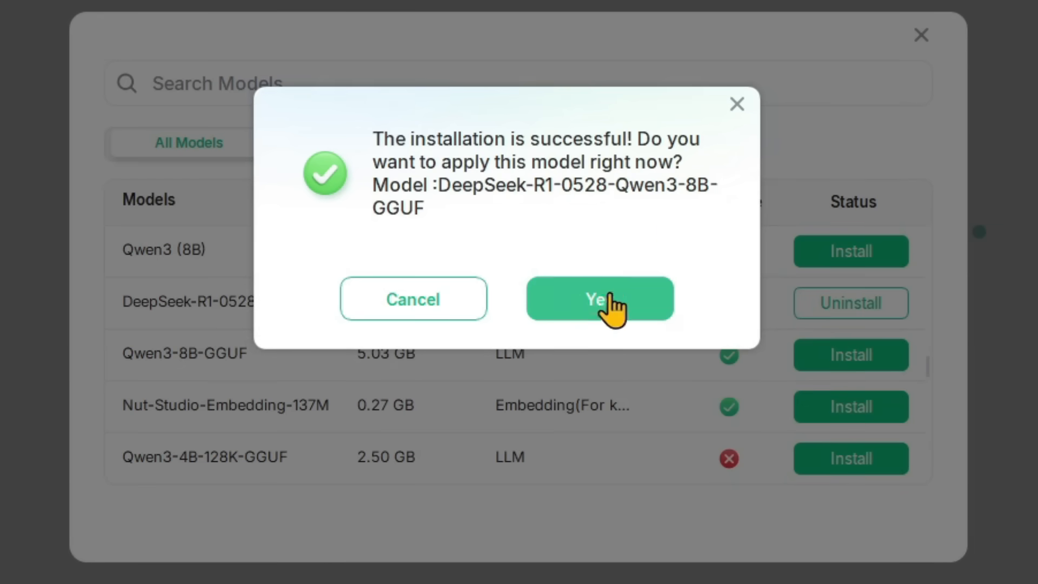
Confirm Yes to apply the newly installed DeepSeek-R1-0528-Qwen3-8B-GGUF model
left_click(599, 299)
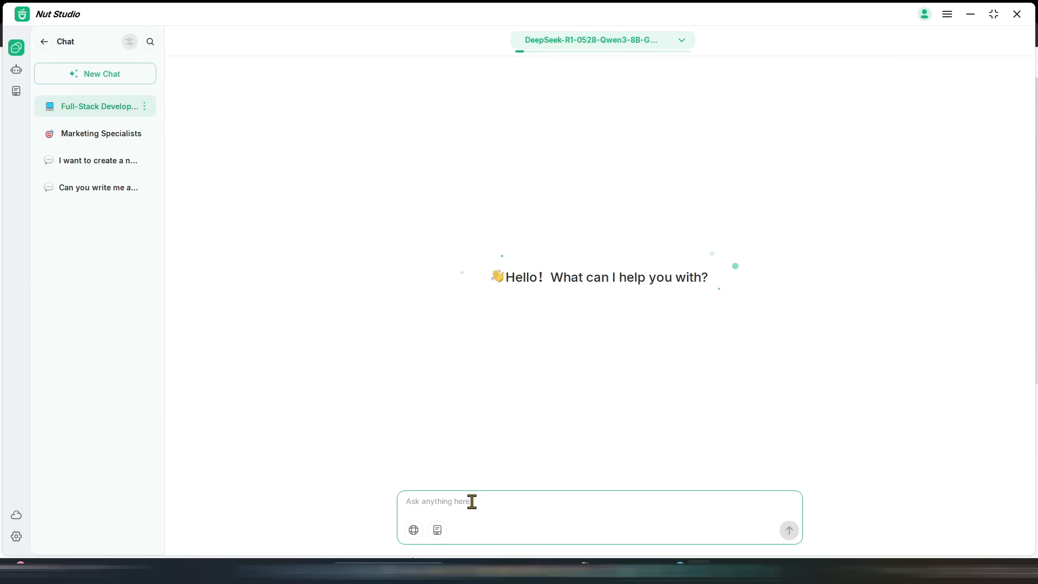
Ask for copy-paste-ready code for a restaurant order app, as a non-techie who never built any app before, and send it
type("I want to create a Flutter APP on VS Cod")
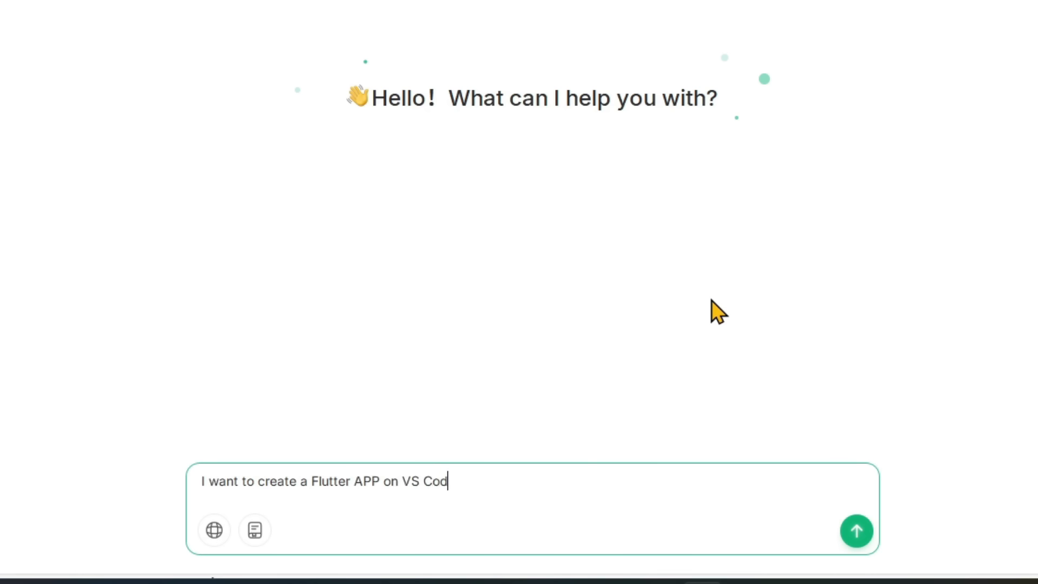
type("e. The app objective is to create a restraunt order managem")
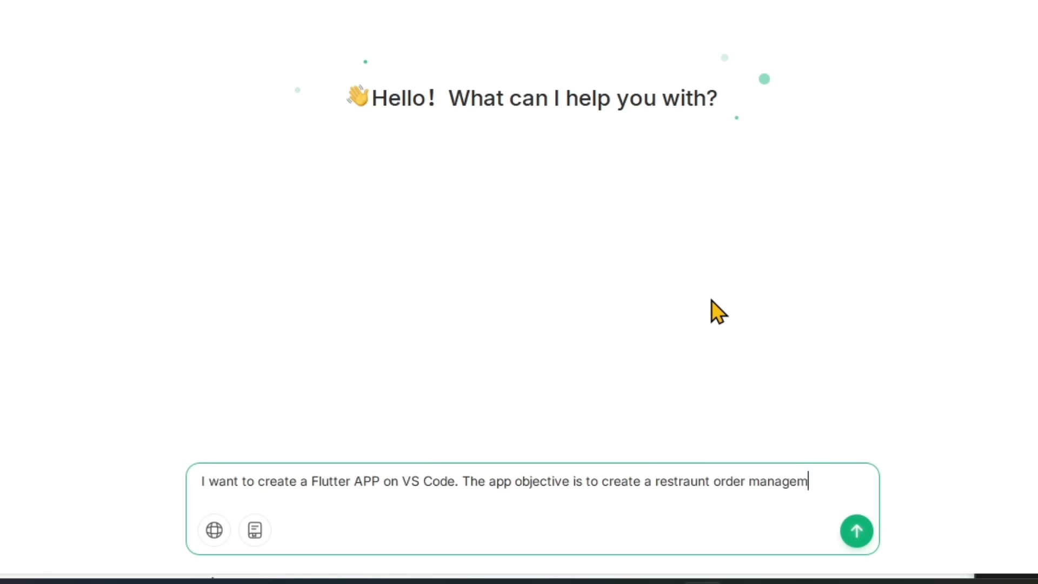
type("ent system. Can you write do")
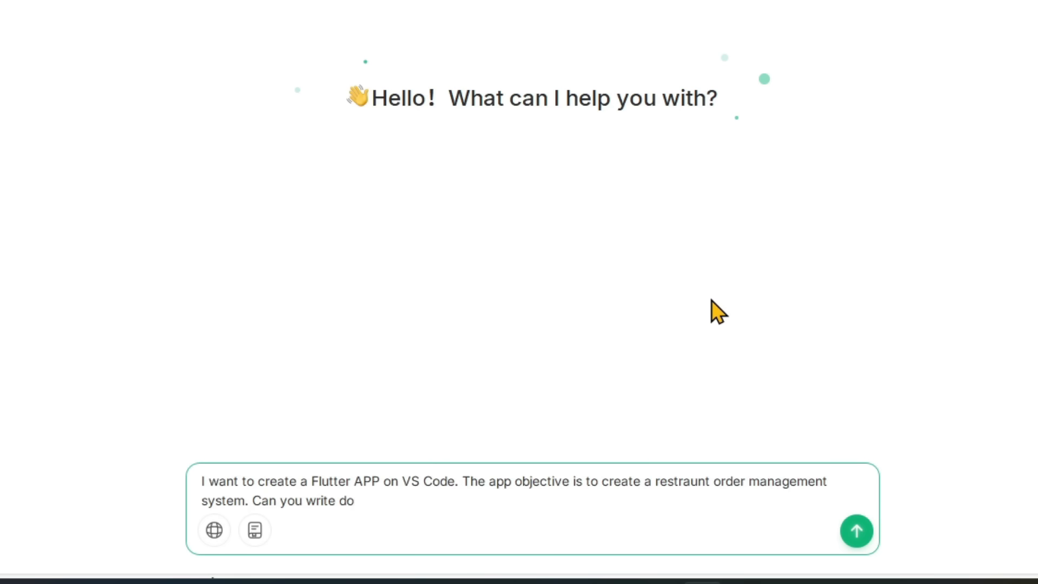
type("wn the complete process and its coding part")
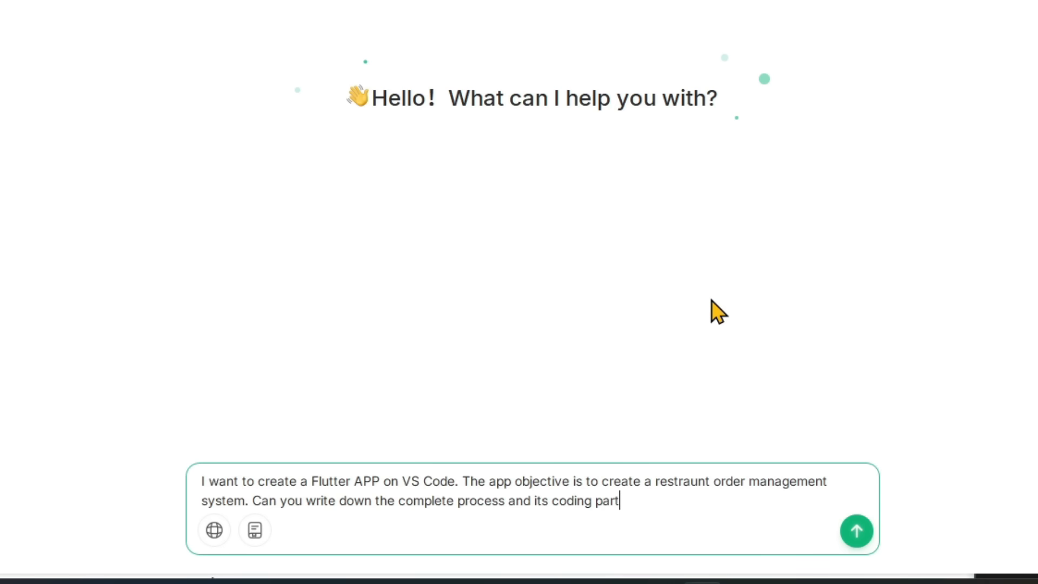
type("so that I can")
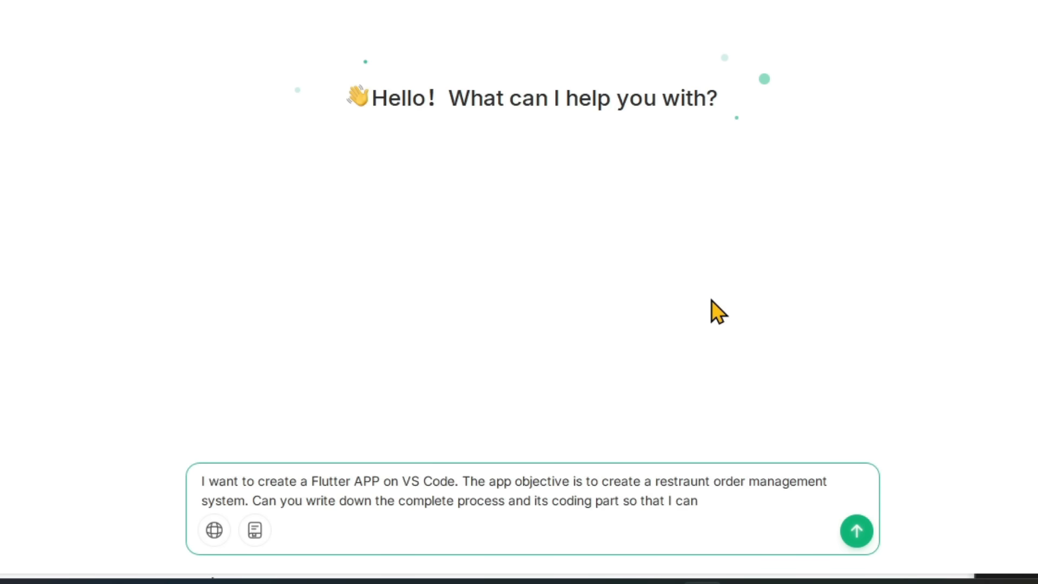
type("Copy and Paste")
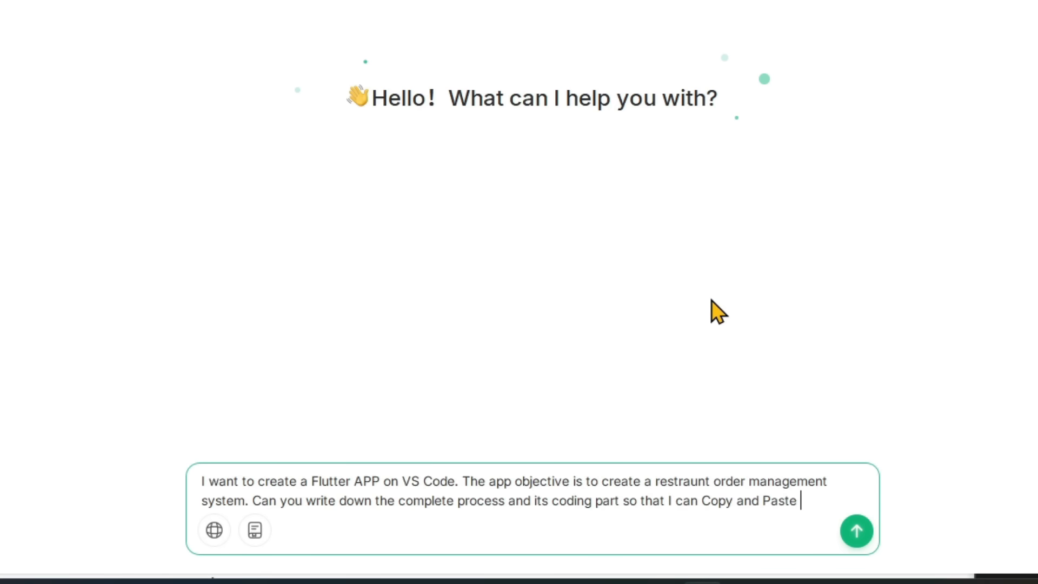
type("it to my VS Code. Consider me")
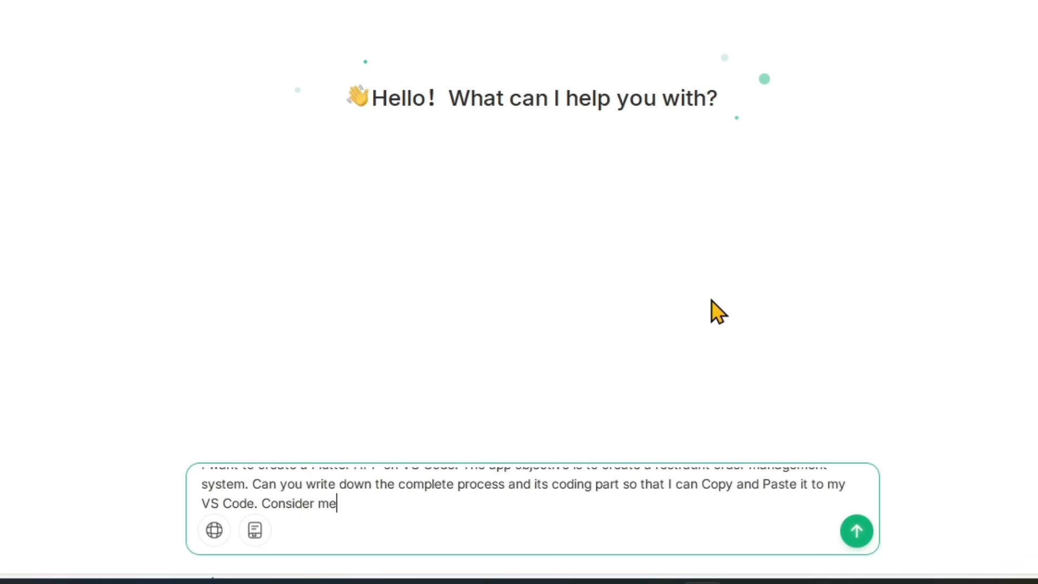
type("as a not")
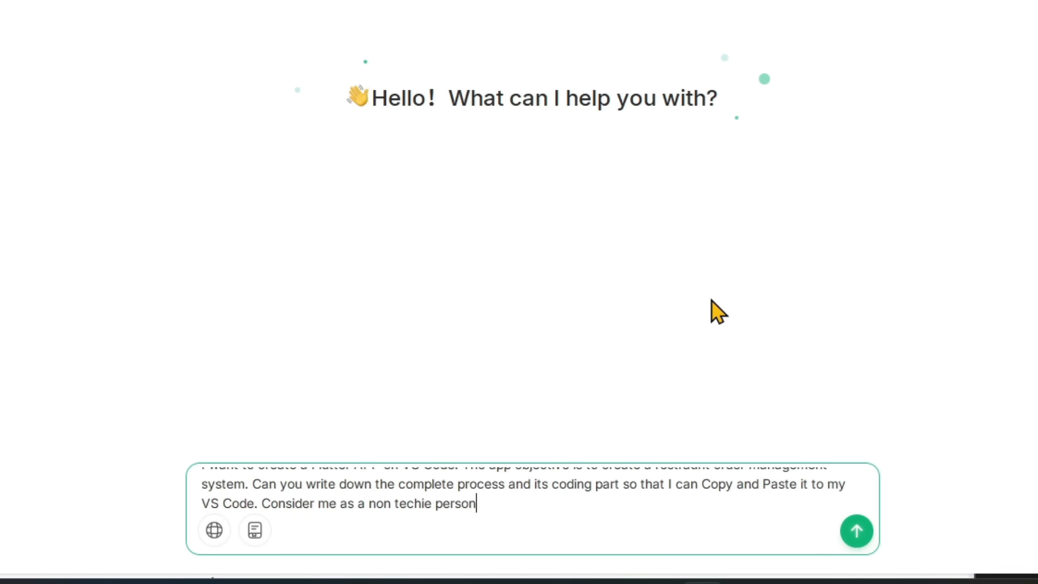
type("who never build")
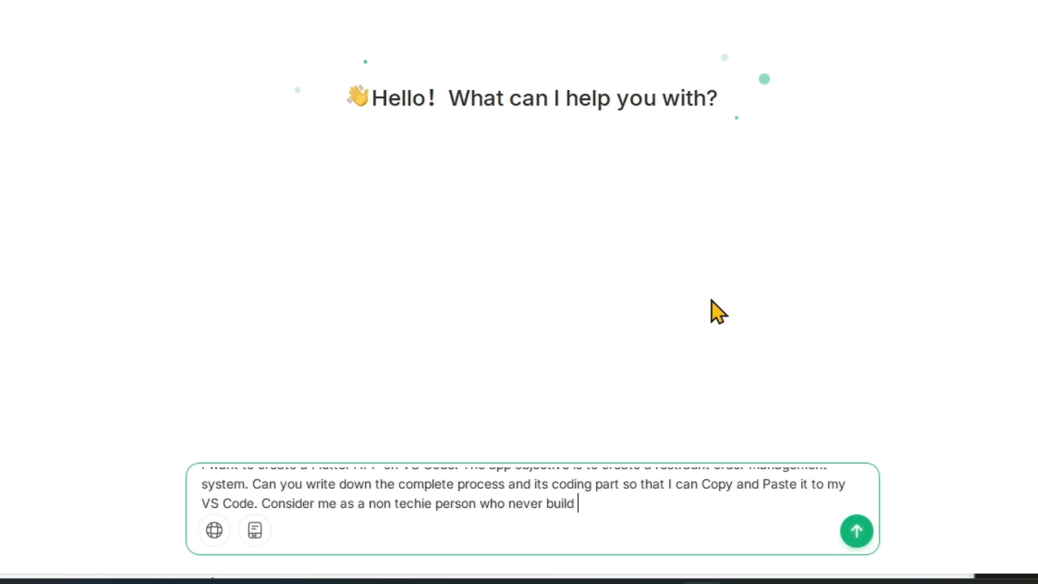
type("any app bef")
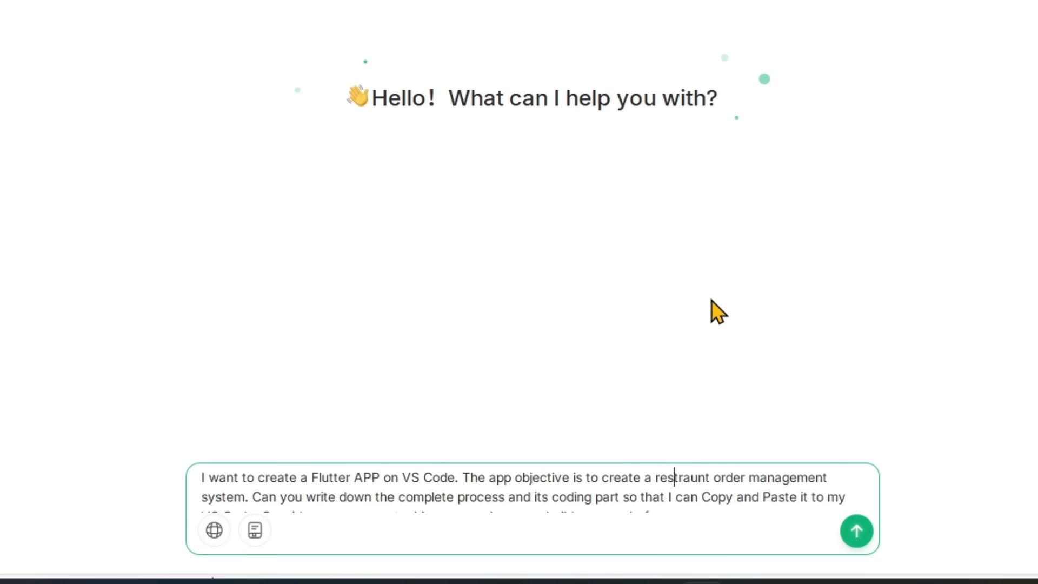
left_click(856, 531)
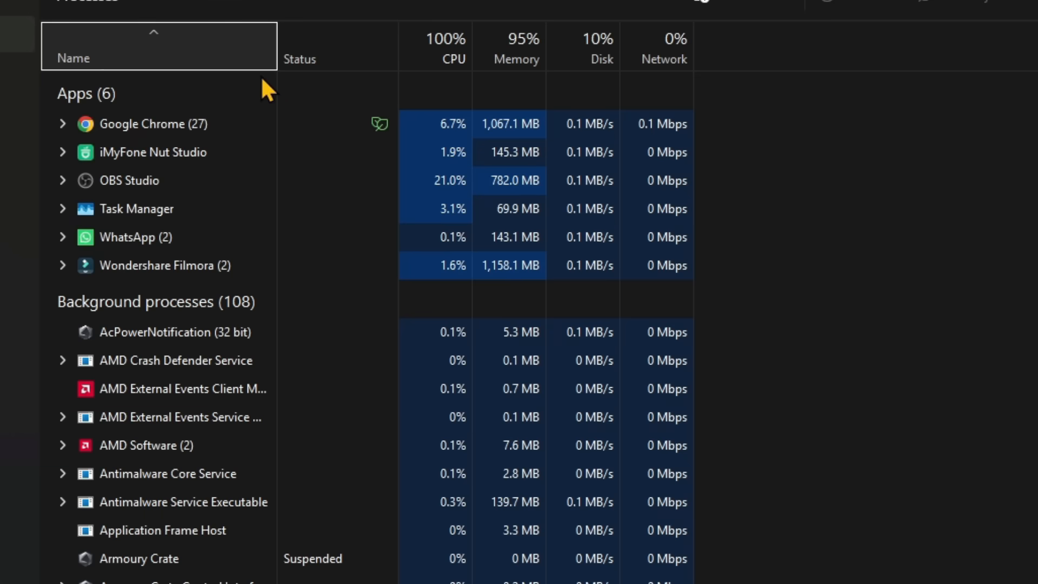
mouse_move(379, 125)
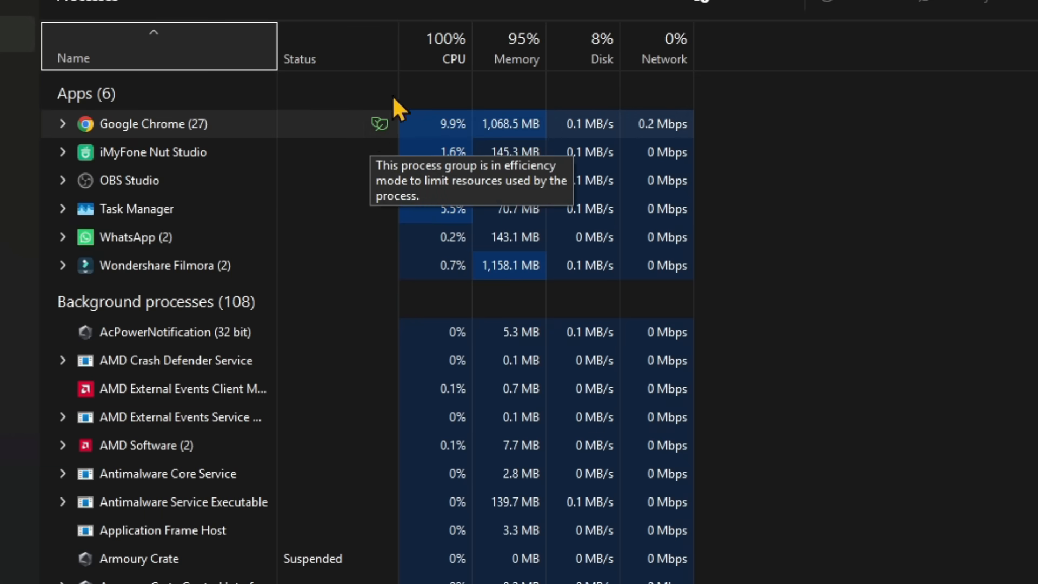
mouse_move(457, 59)
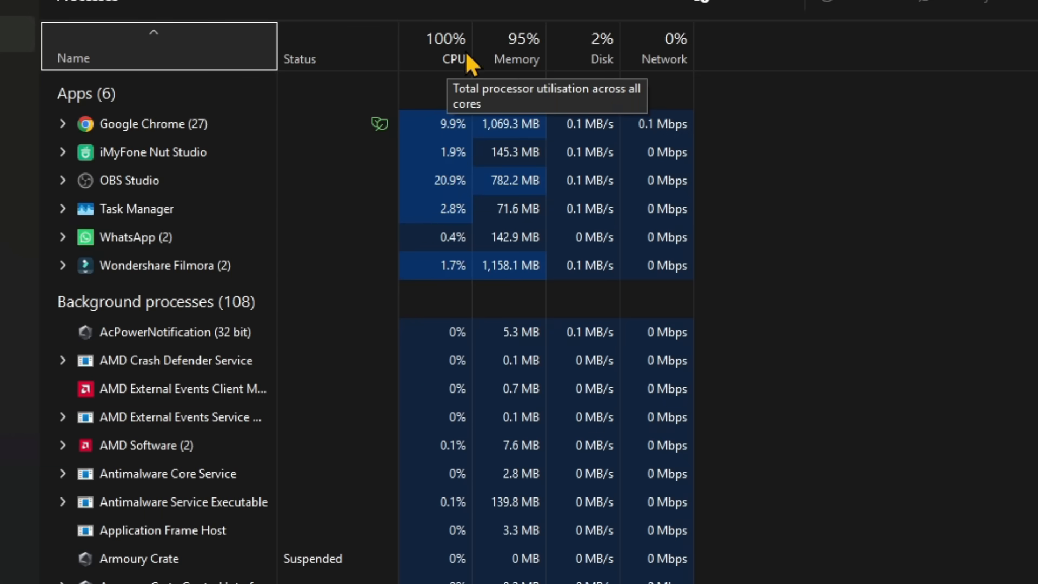
mouse_move(518, 58)
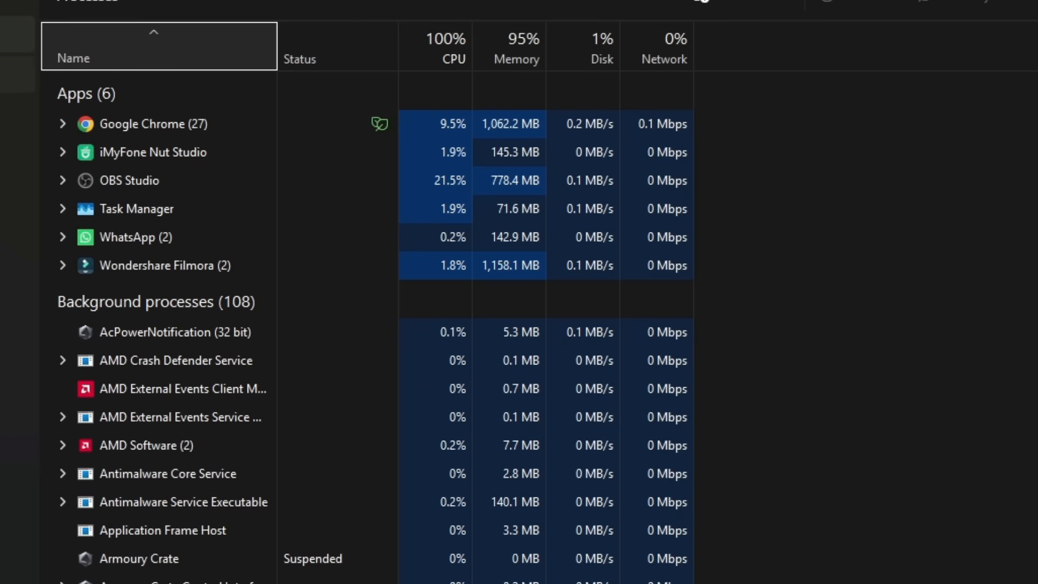
Switch from the Processes tab to the Performance page to see the hardware graphs
left_click(104, 118)
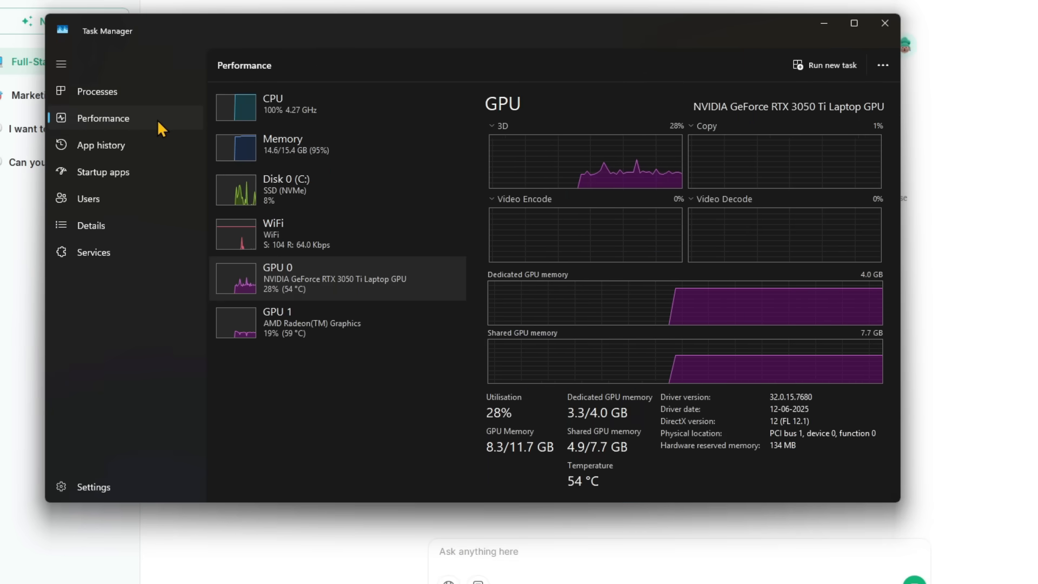
mouse_move(403, 178)
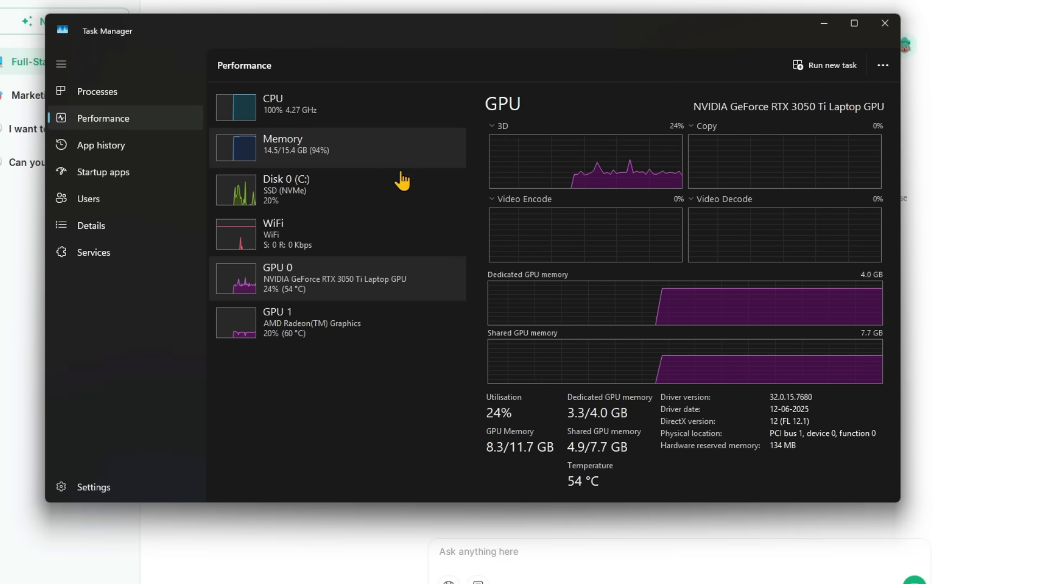
mouse_move(405, 201)
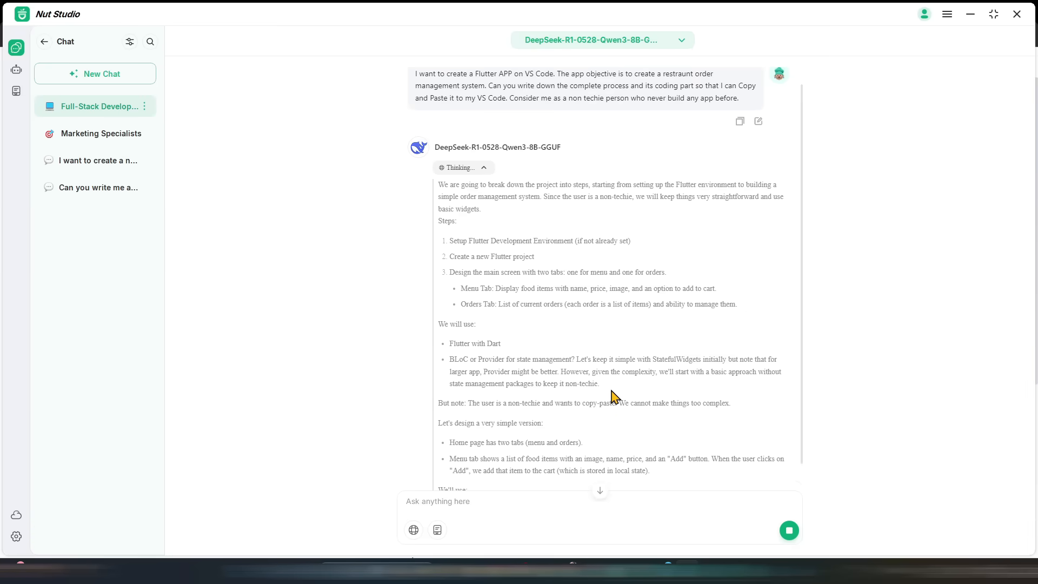
mouse_move(276, 431)
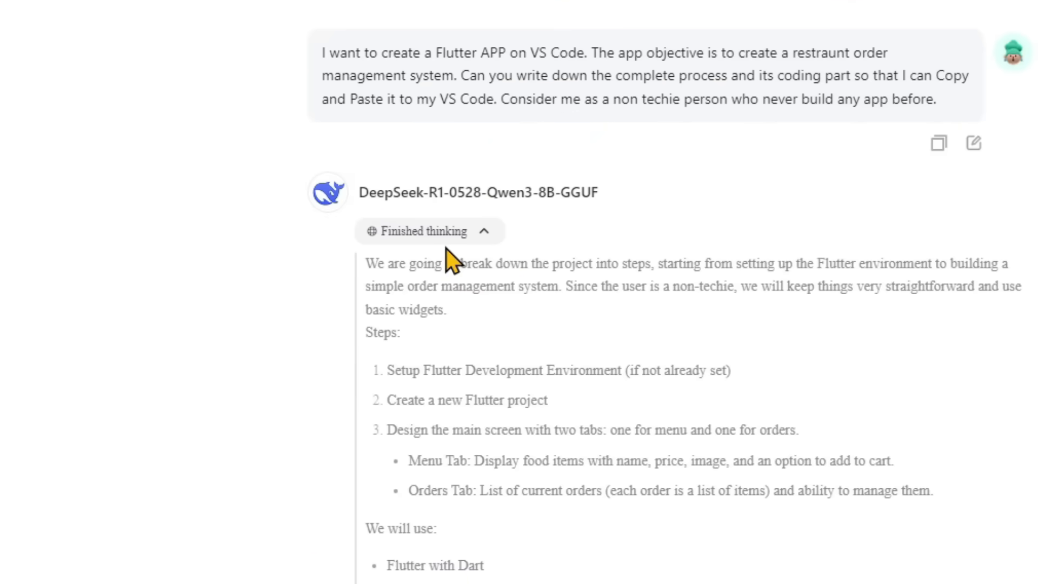
Scroll through the 'Finished thinking' reasoning until the answer's Step 1 environment setup appears
scroll("down", 3)
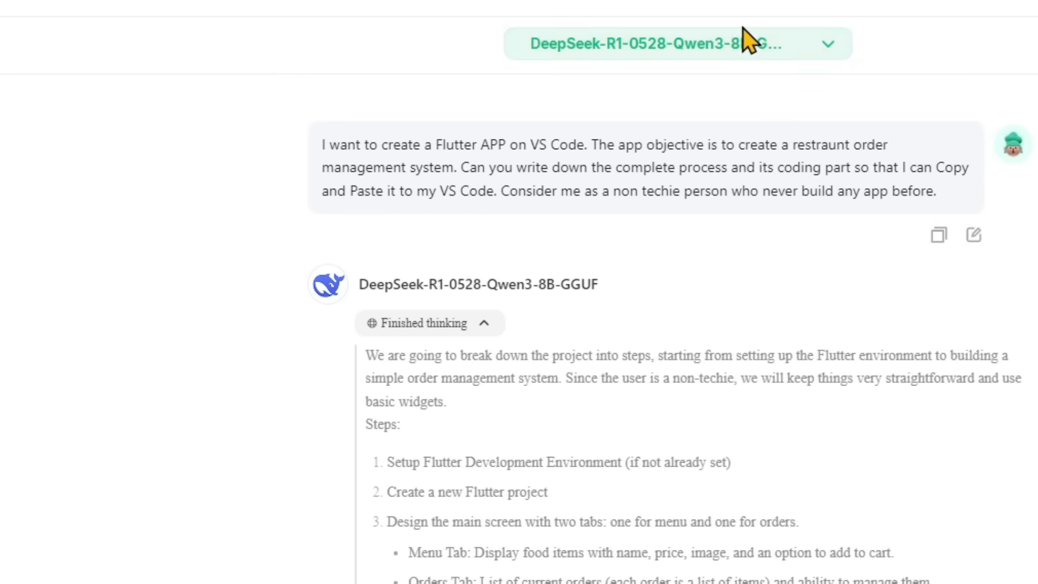
mouse_move(747, 83)
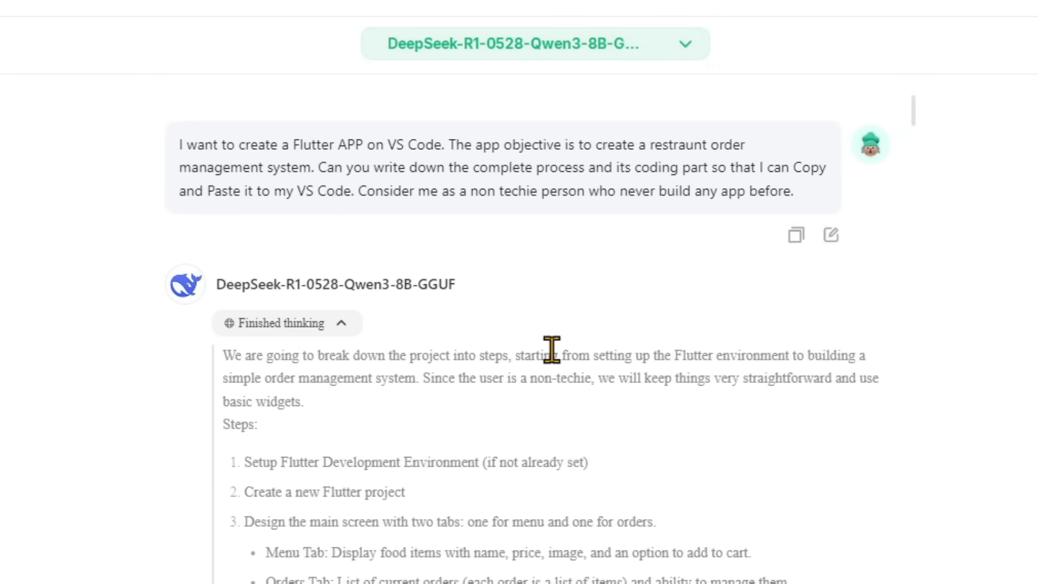
scroll("down", 3)
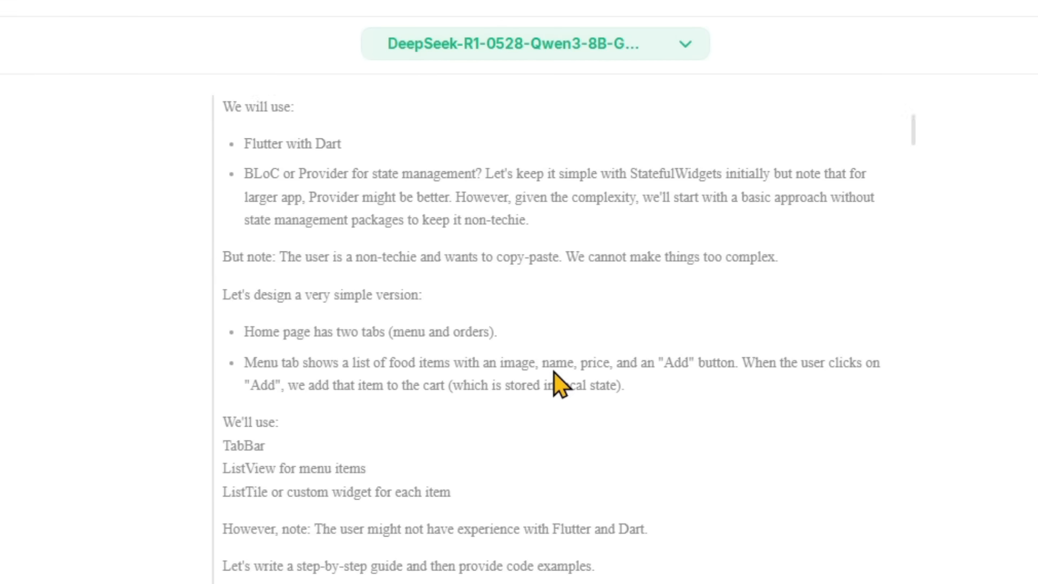
scroll("down", 3)
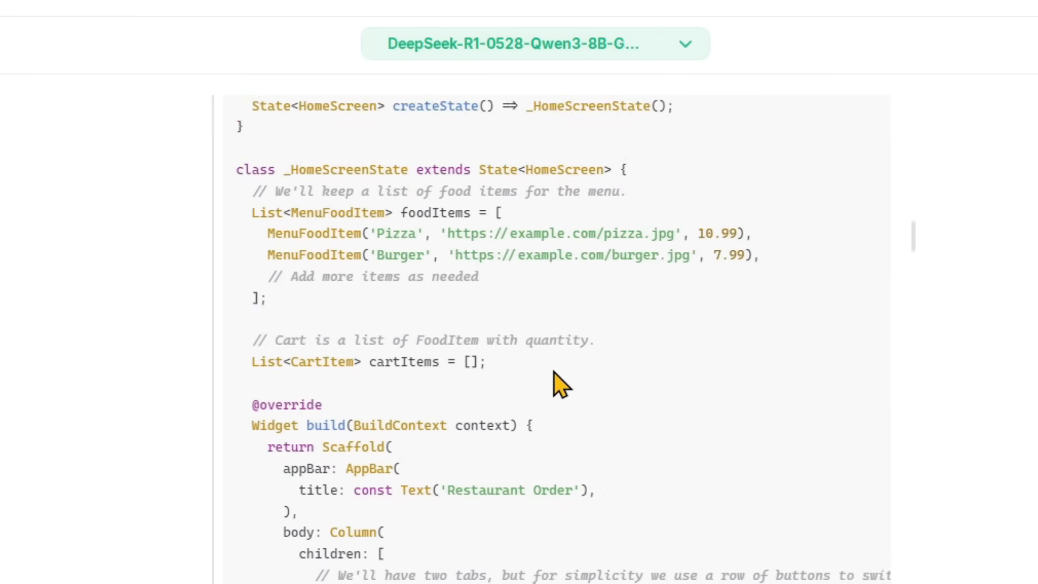
scroll("down", 3)
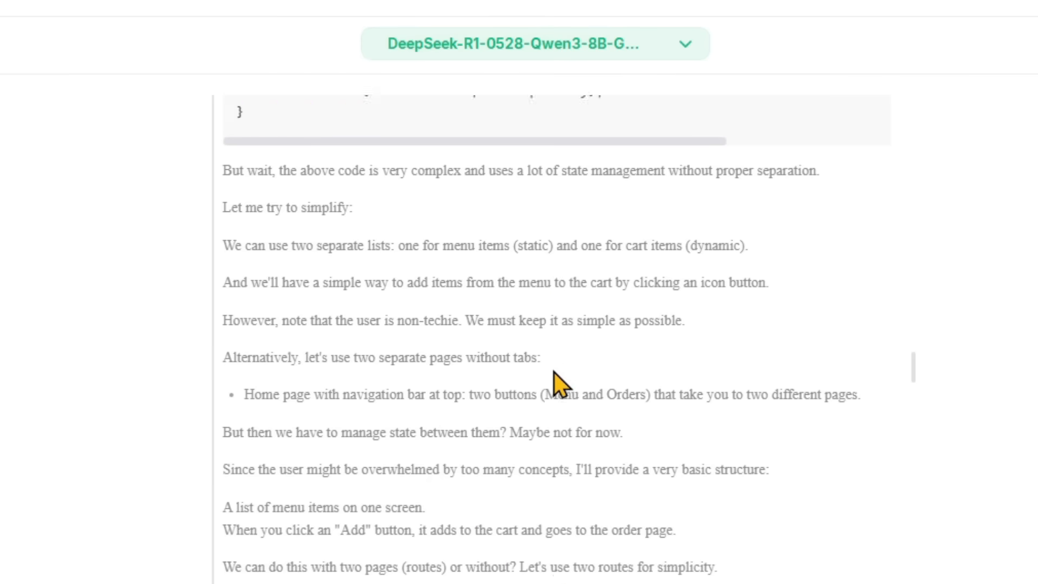
scroll("down", 3)
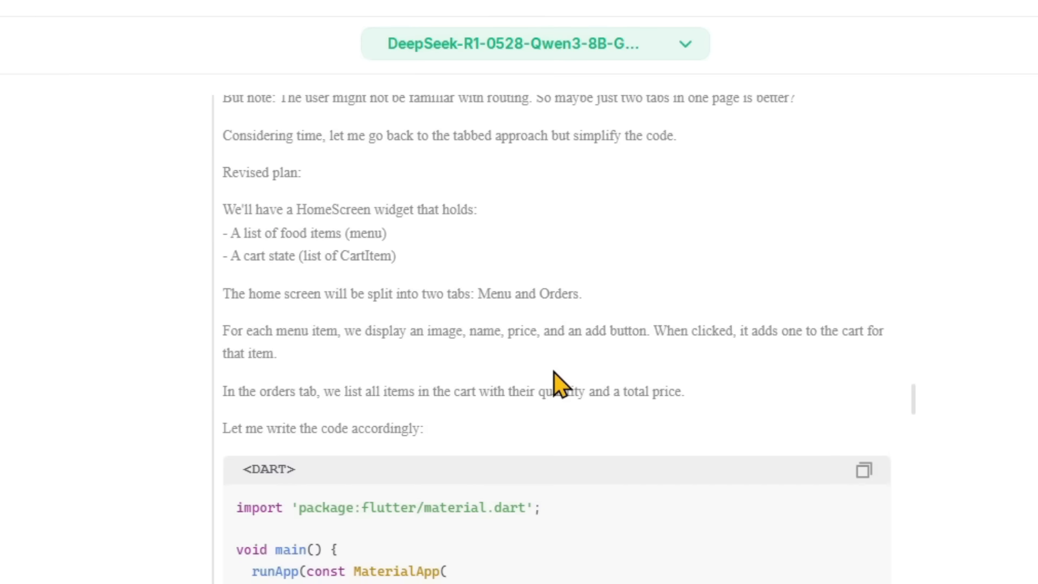
scroll("down", 3)
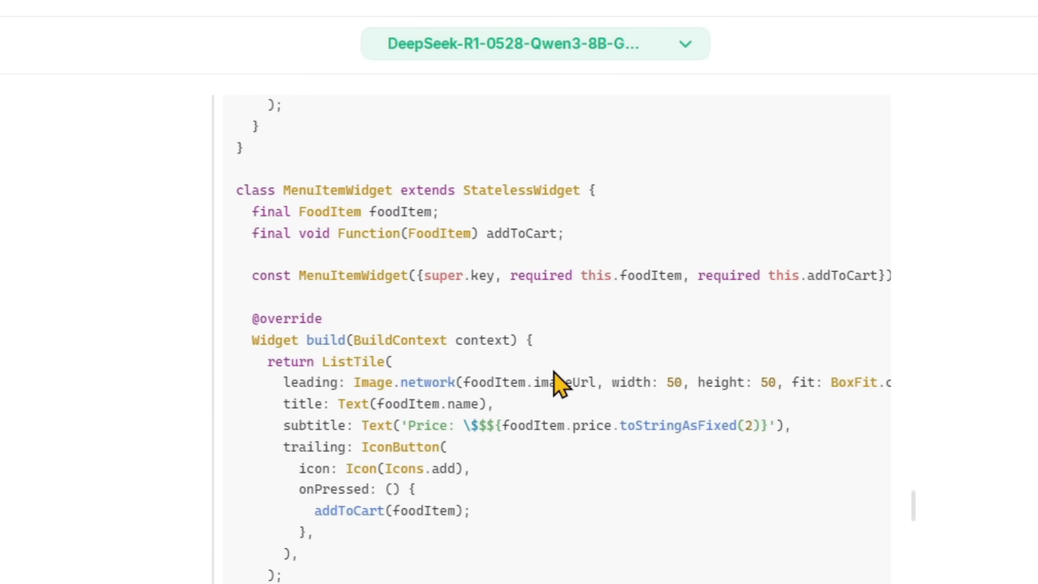
scroll("down", 3)
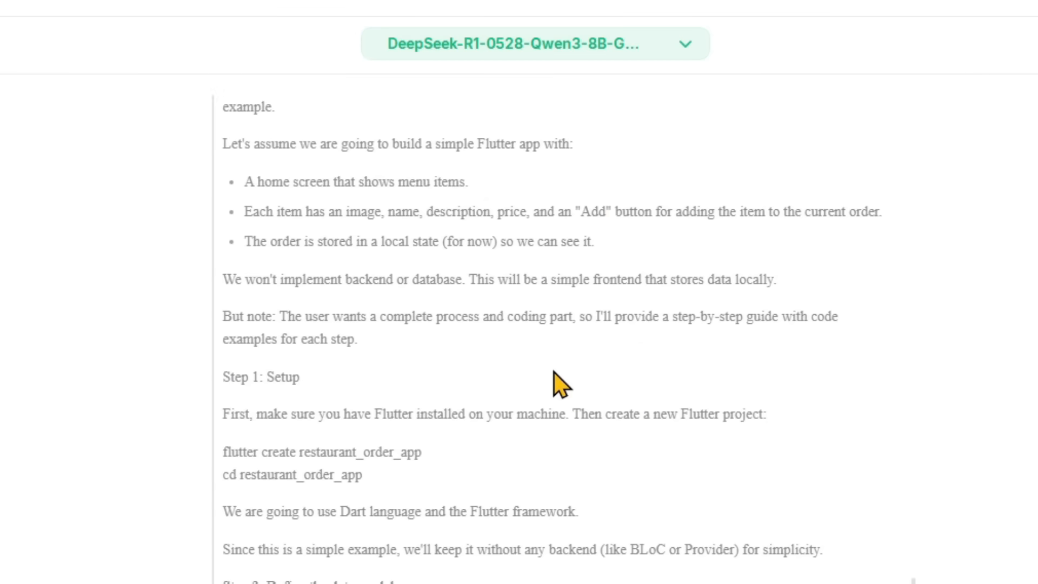
scroll("down", 3)
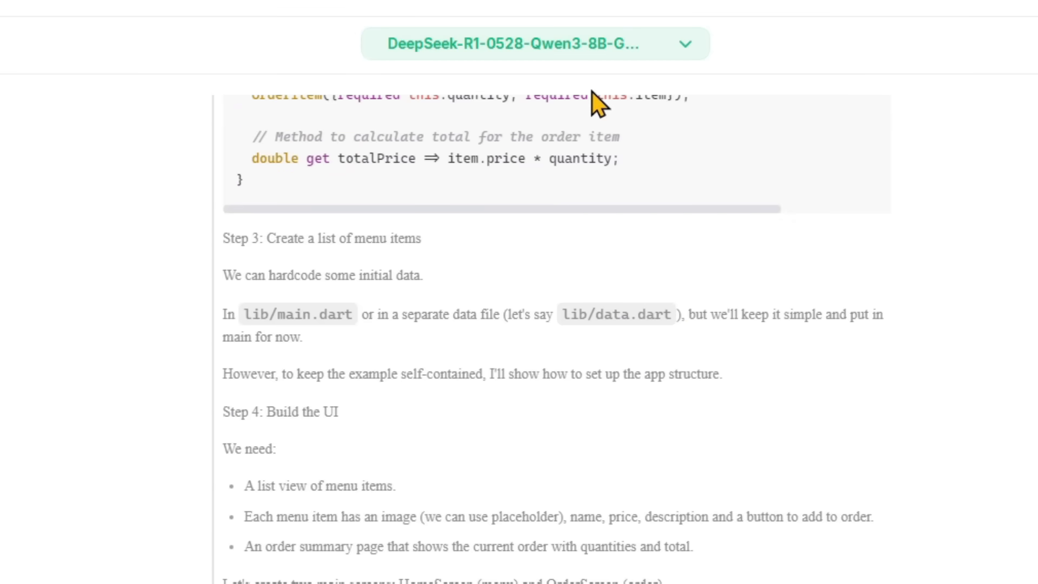
scroll("down", 3)
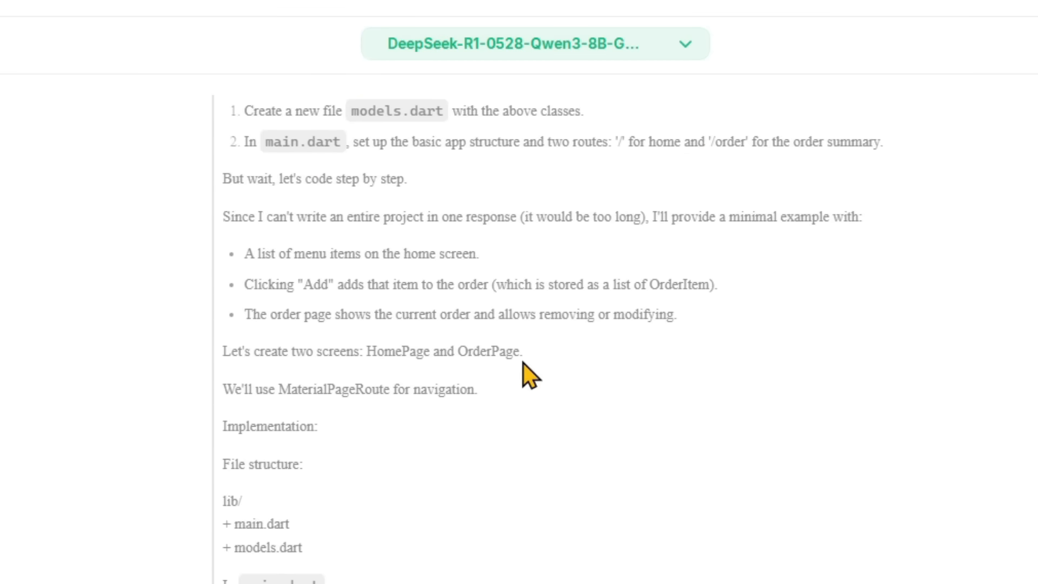
scroll("down", 3)
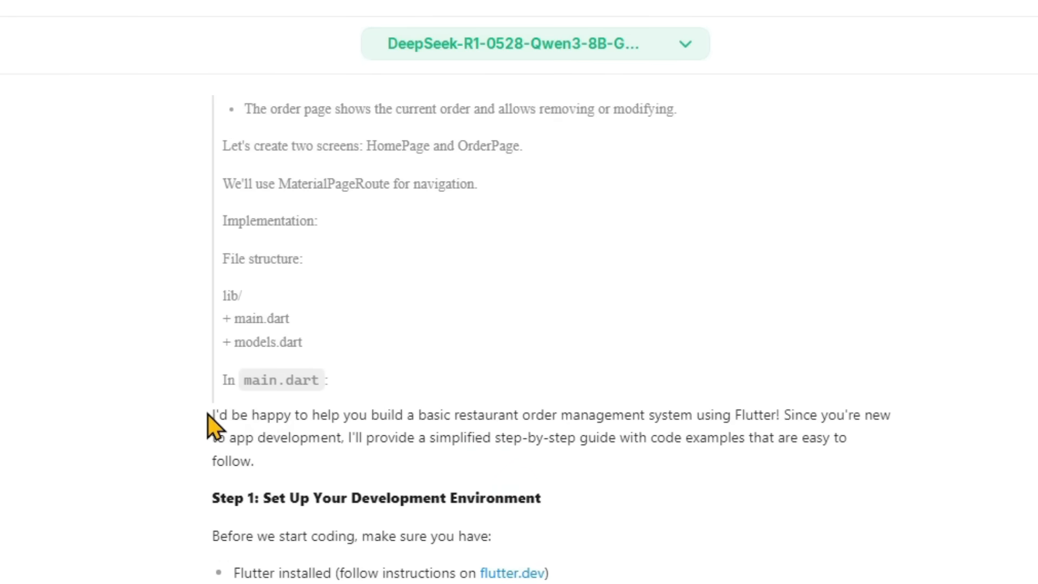
Read down to the Dart code defining MenuItem and OrderItem classes and sample menu data
left_click_drag(211, 416, 252, 462)
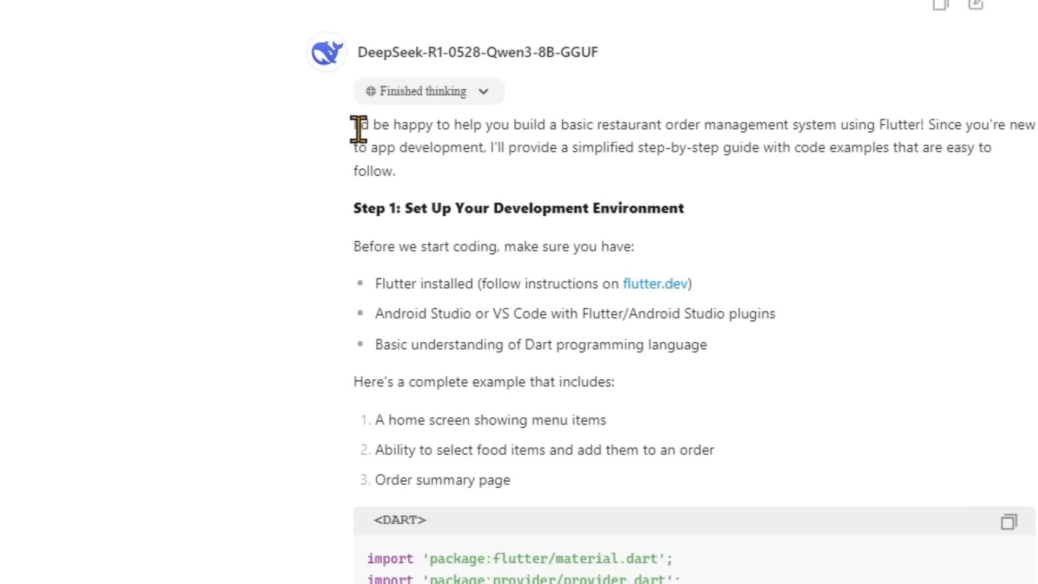
scroll("down", 3)
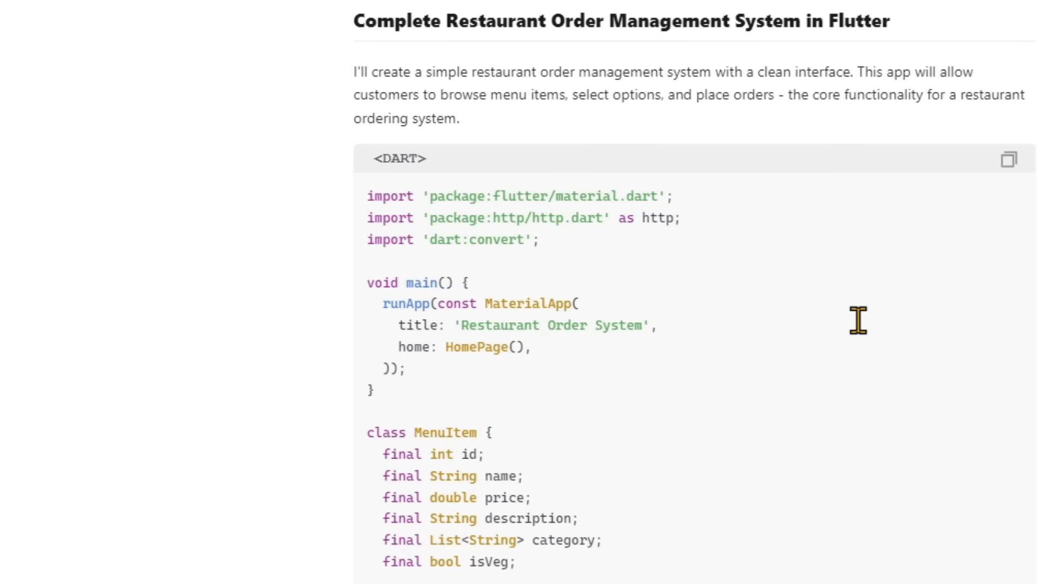
scroll("down", 3)
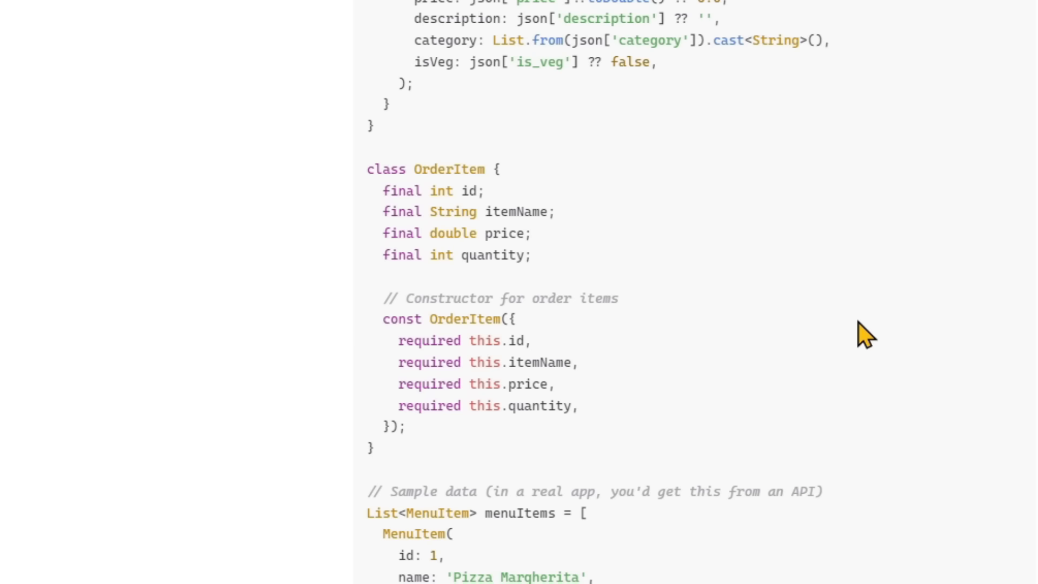